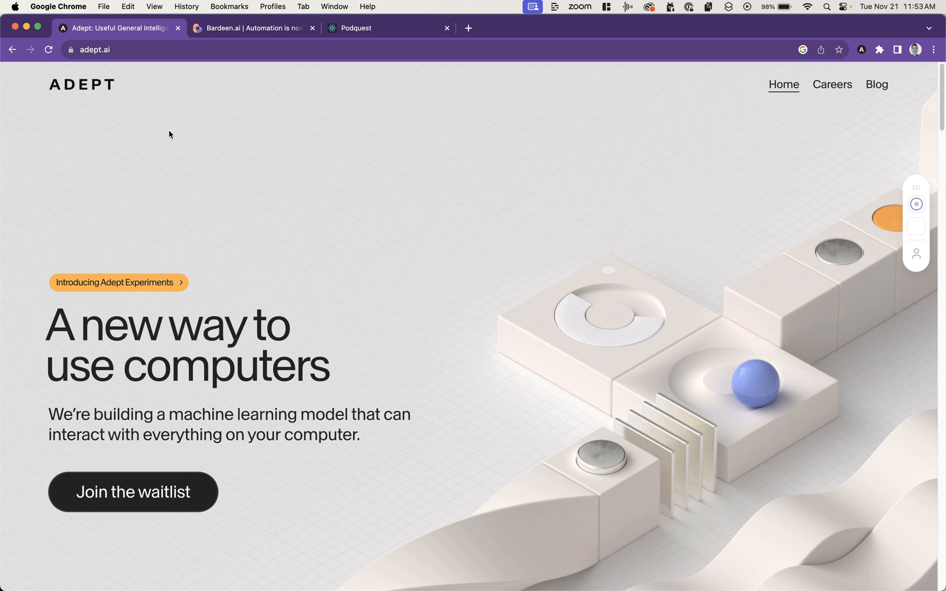
mouse_move(397, 32)
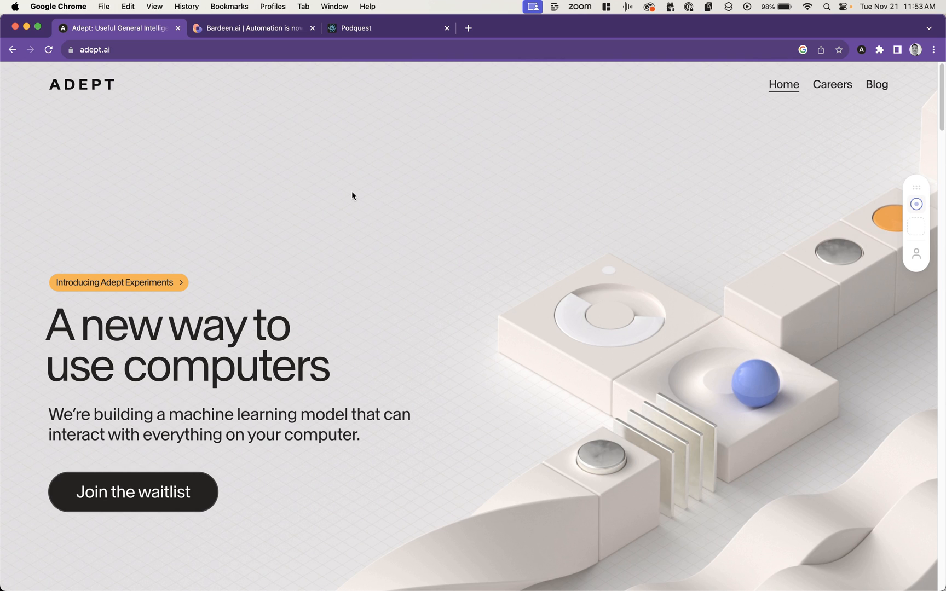
mouse_move(371, 197)
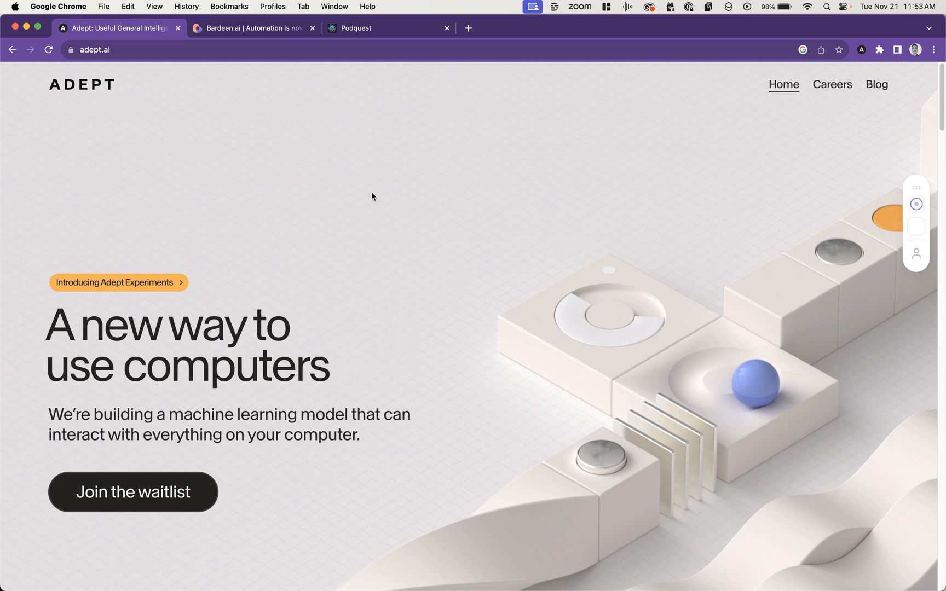
mouse_move(392, 26)
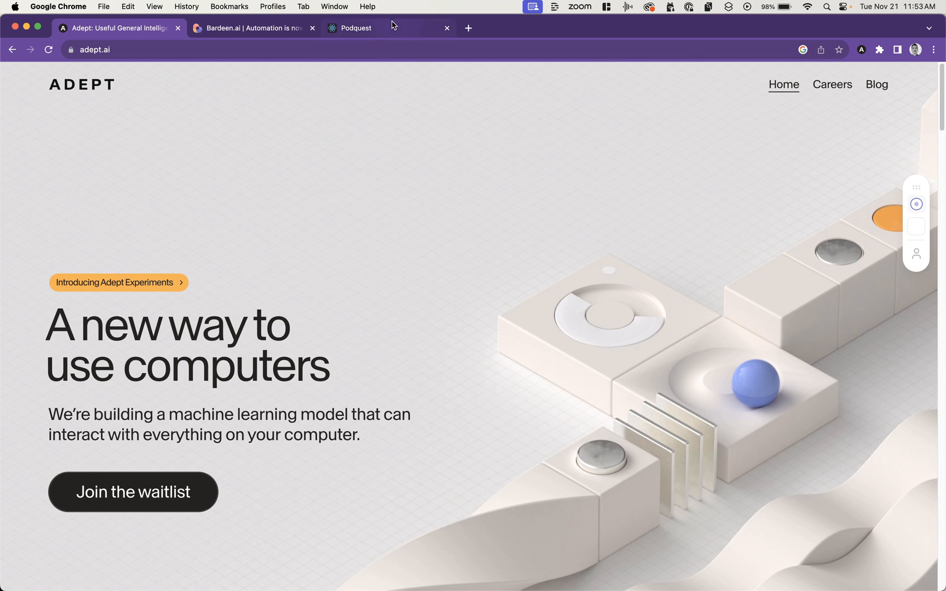
Choose PodQuest's questions and highlights use case, enter 'Digital GF' and pick the AI Tradeoffs episode.
click(350, 28)
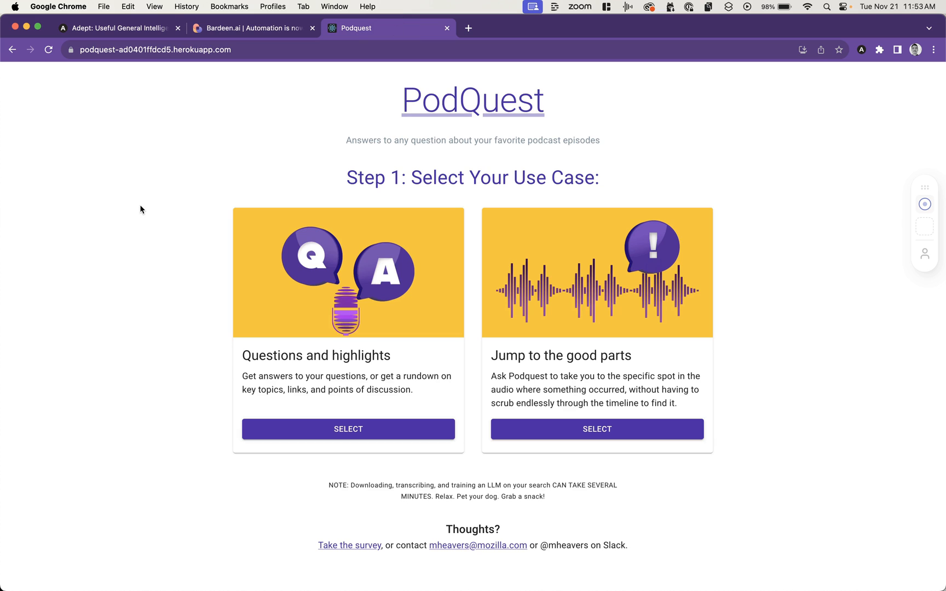
click(347, 429)
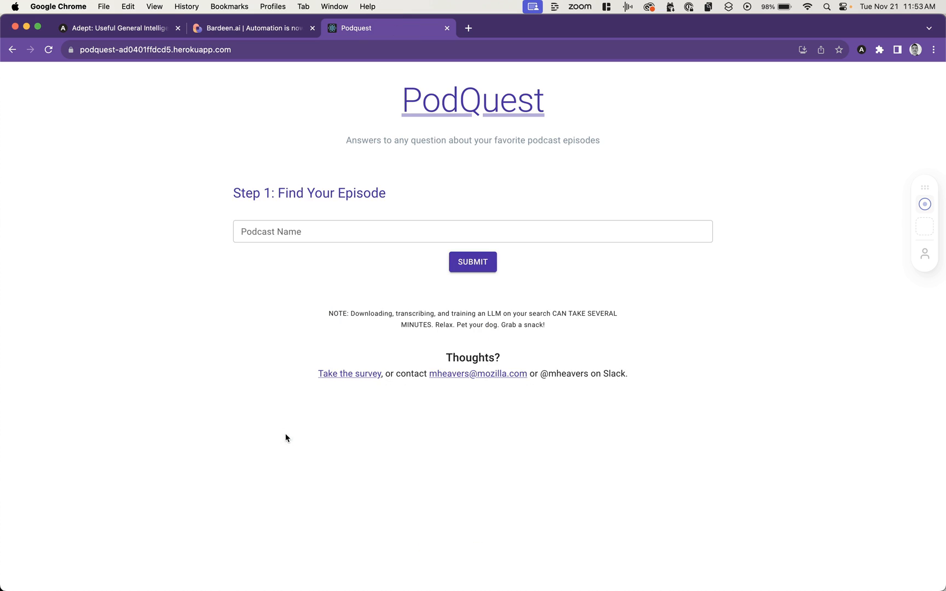
click(472, 231)
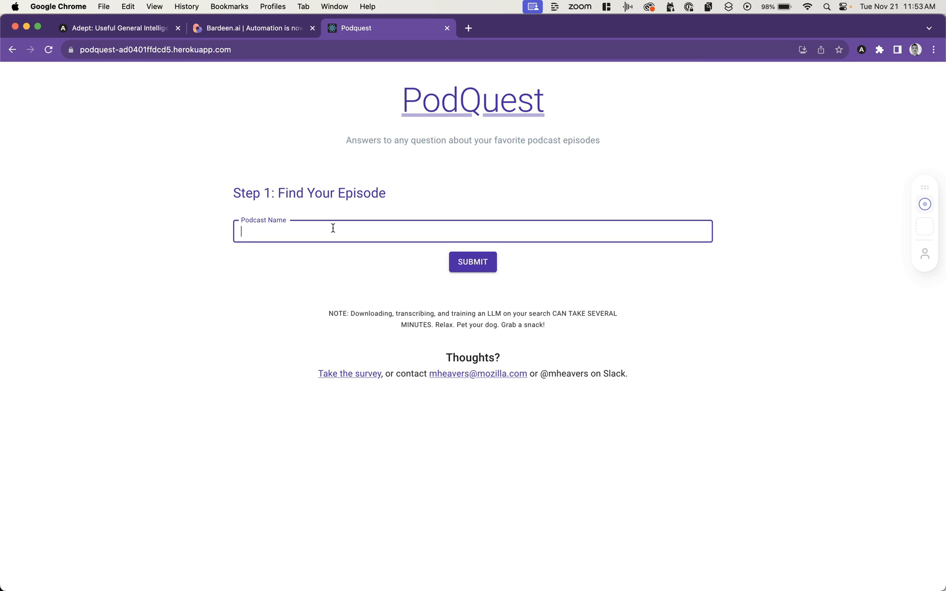
text(Digital GF)
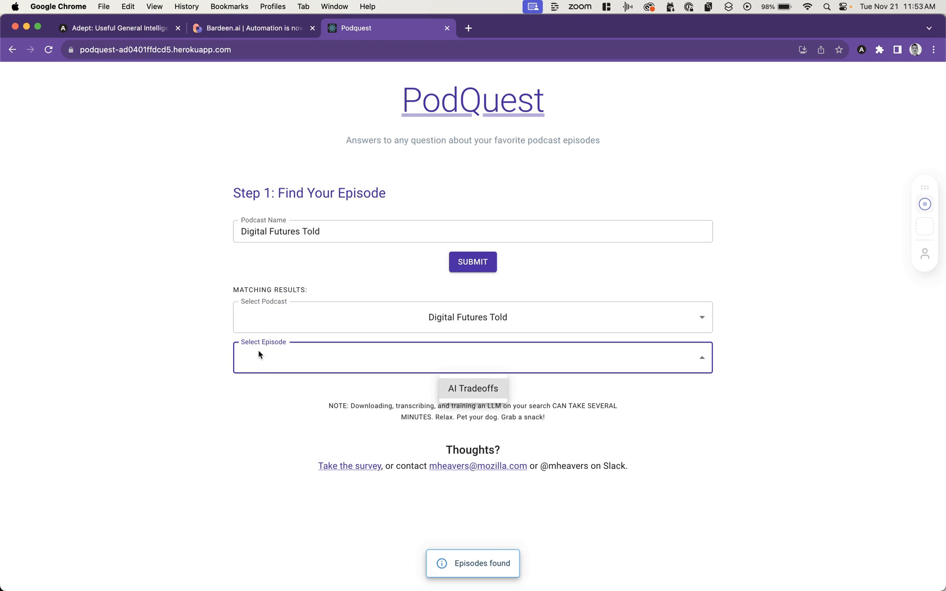
click(472, 388)
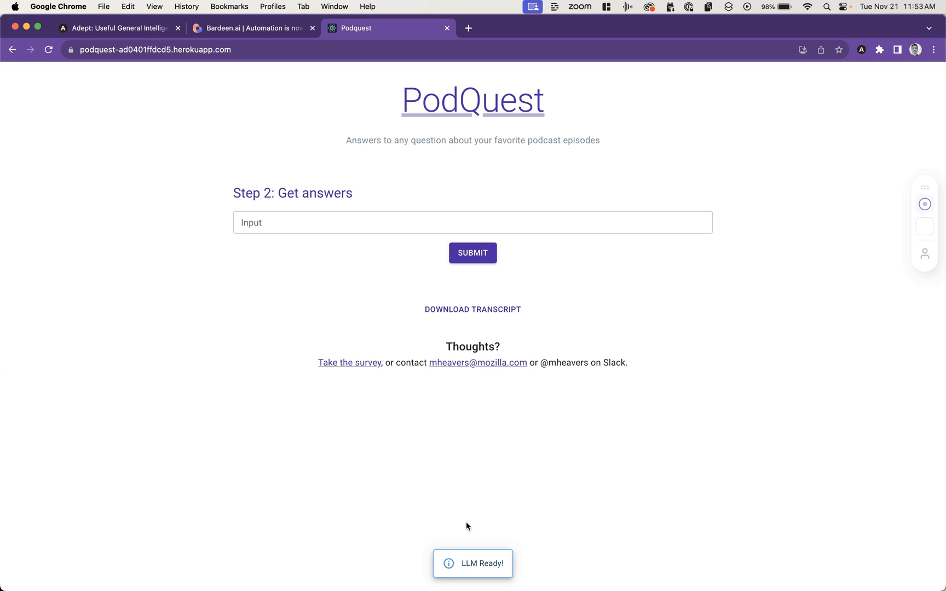
Ask 'What is this podcast about' and submit it for an answer.
click(472, 223)
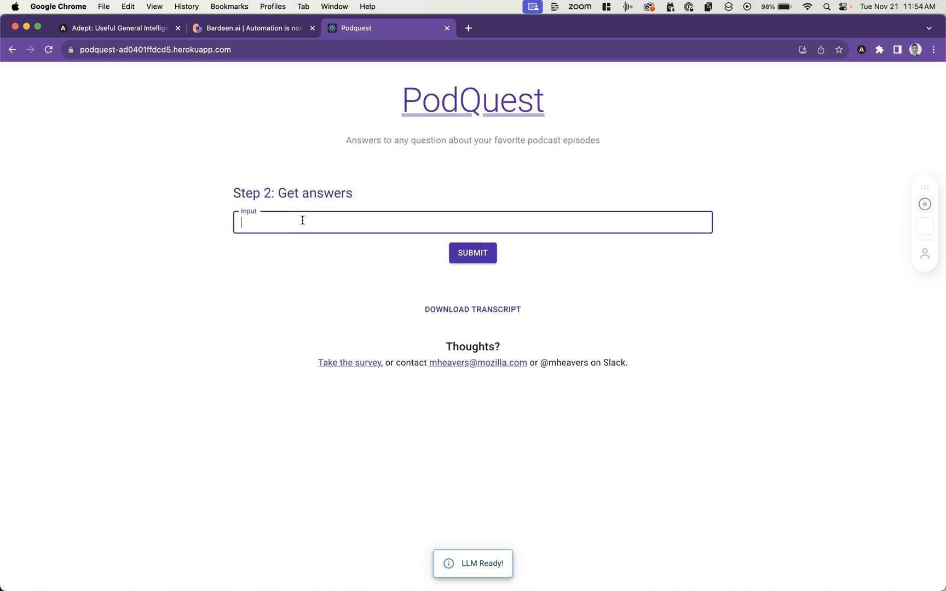
text(What is this p)
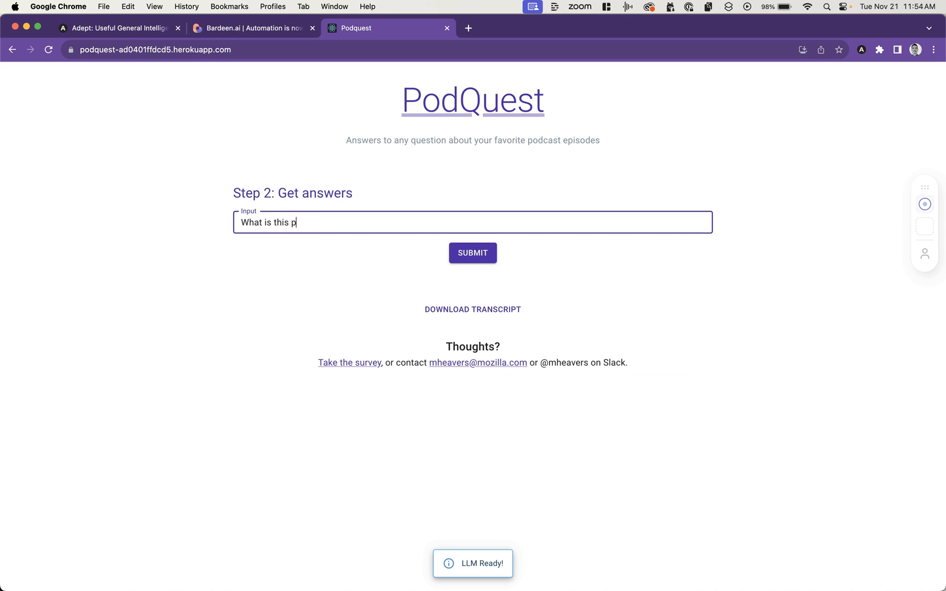
text(odcast about)
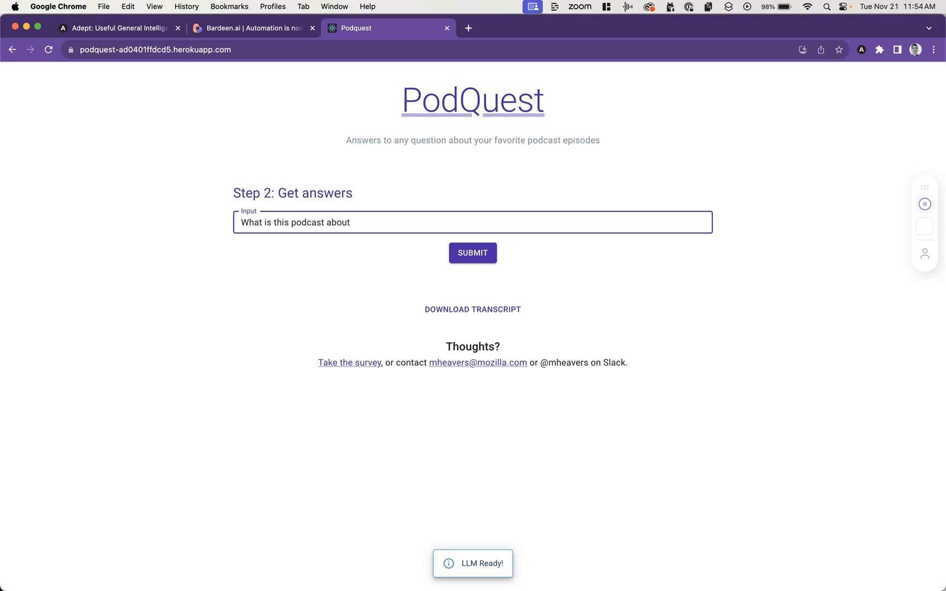
click(472, 252)
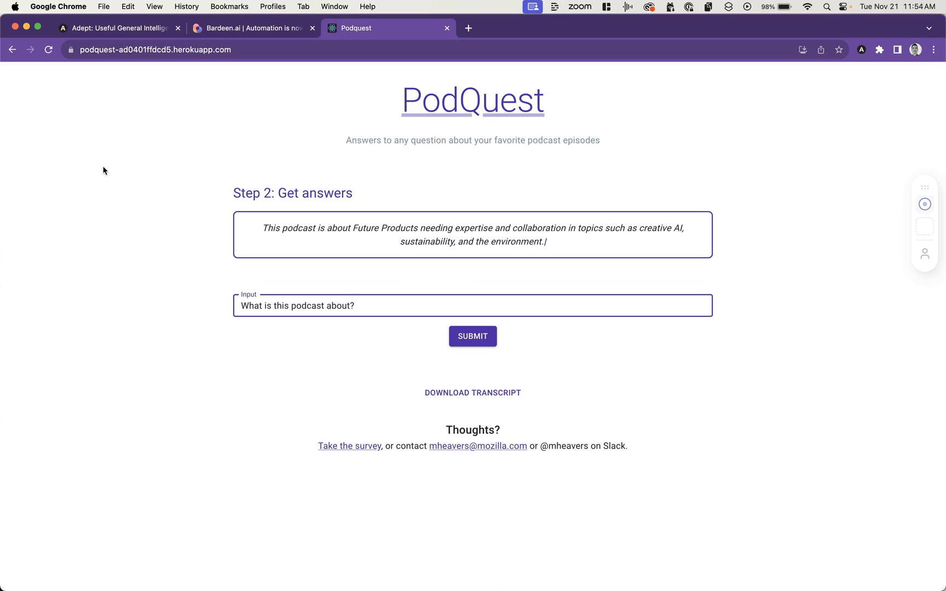
mouse_move(135, 173)
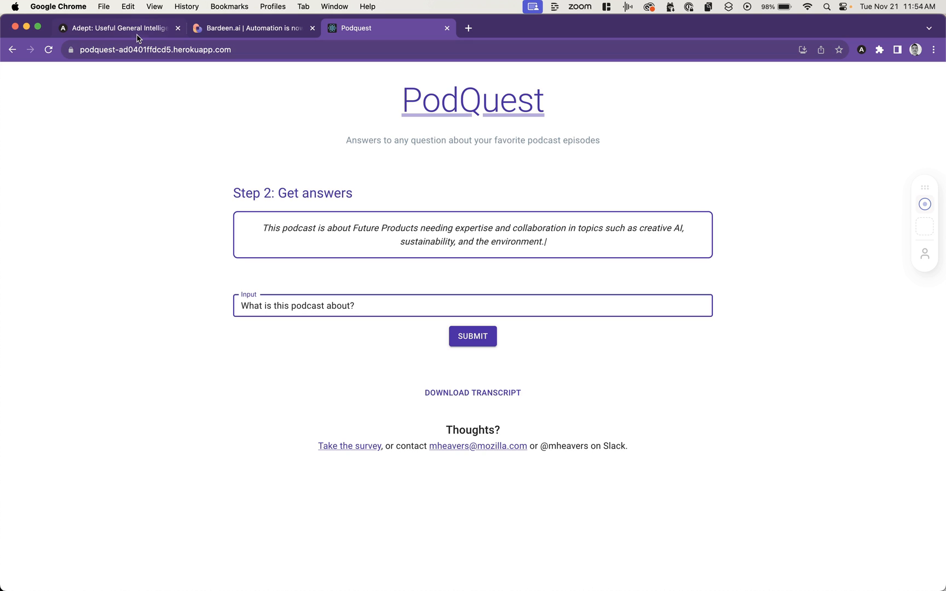
Visit the Adept and Bardeen tabs, then land on the Chartable Spotify top podcasts chart.
click(117, 27)
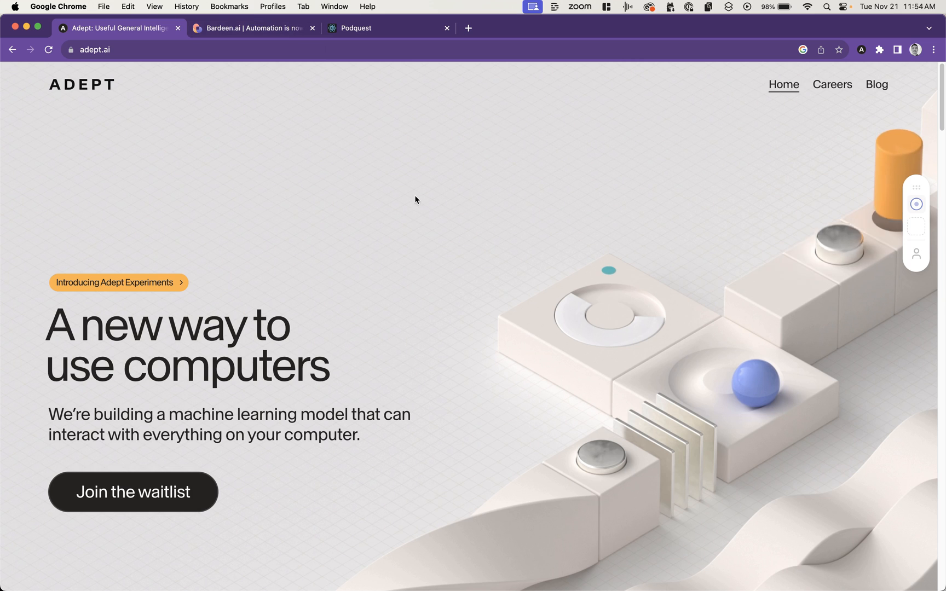
click(253, 27)
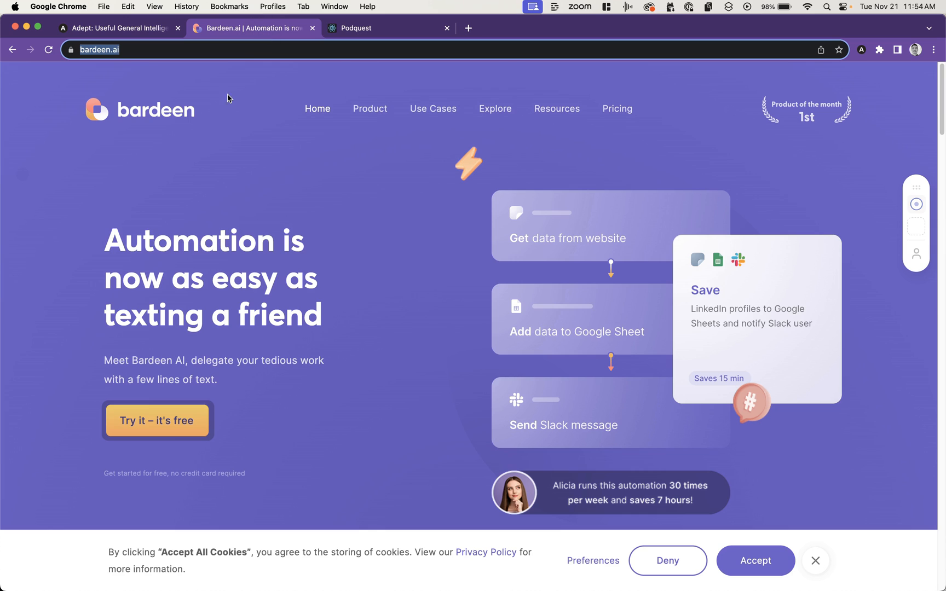
mouse_move(152, 143)
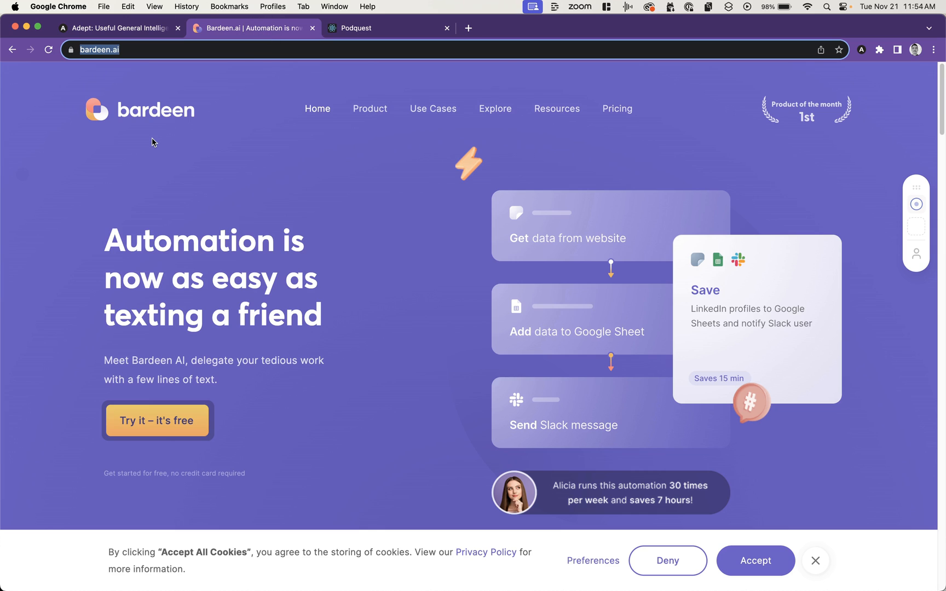
mouse_move(174, 142)
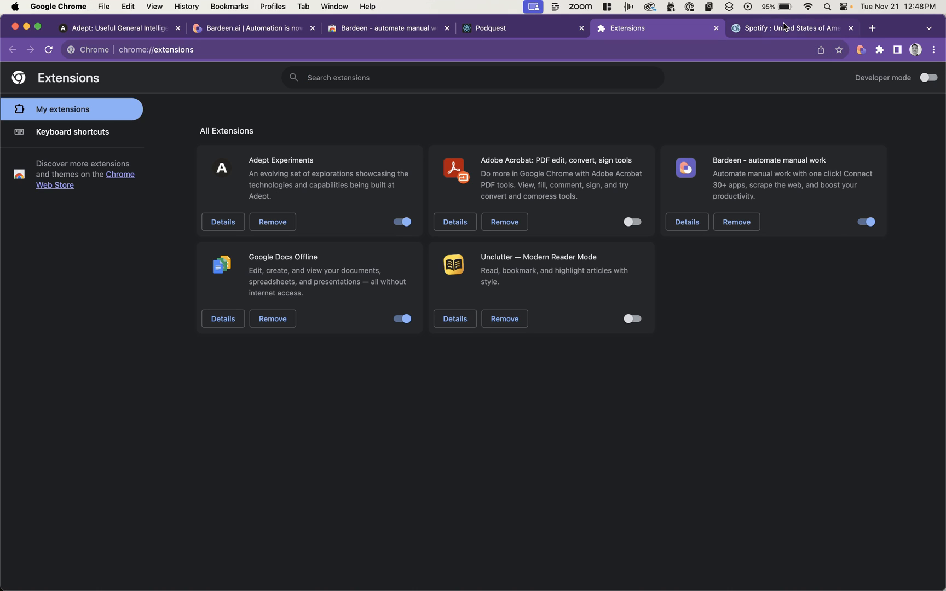
click(784, 28)
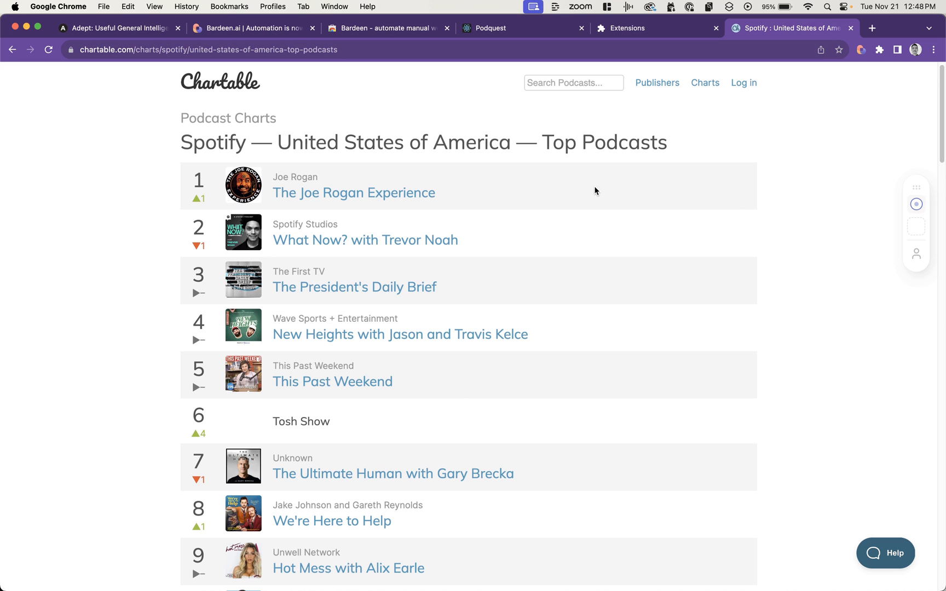
mouse_move(868, 60)
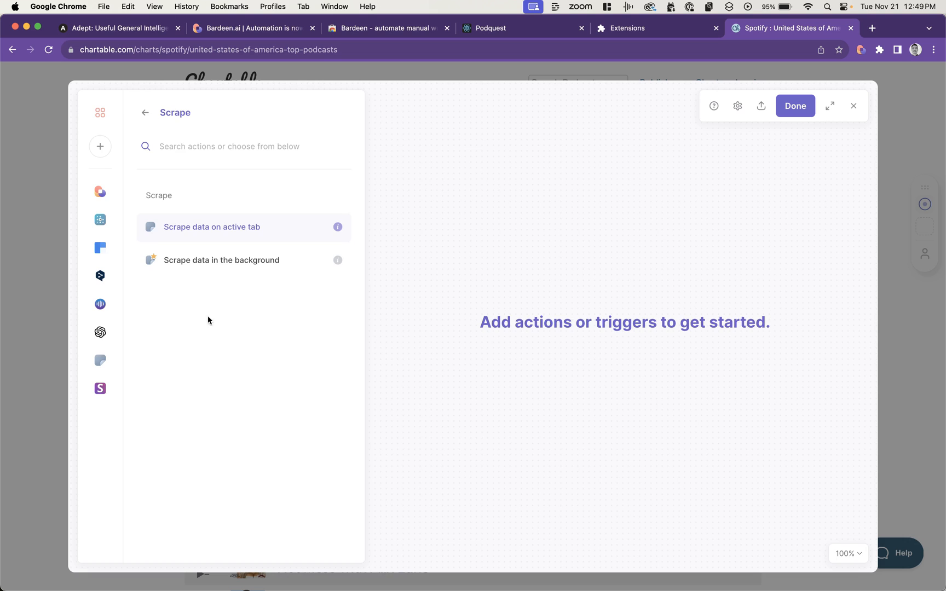
Start a list scraper on the Spotify chart tab, accept the template name and mark the list by its first title.
click(212, 226)
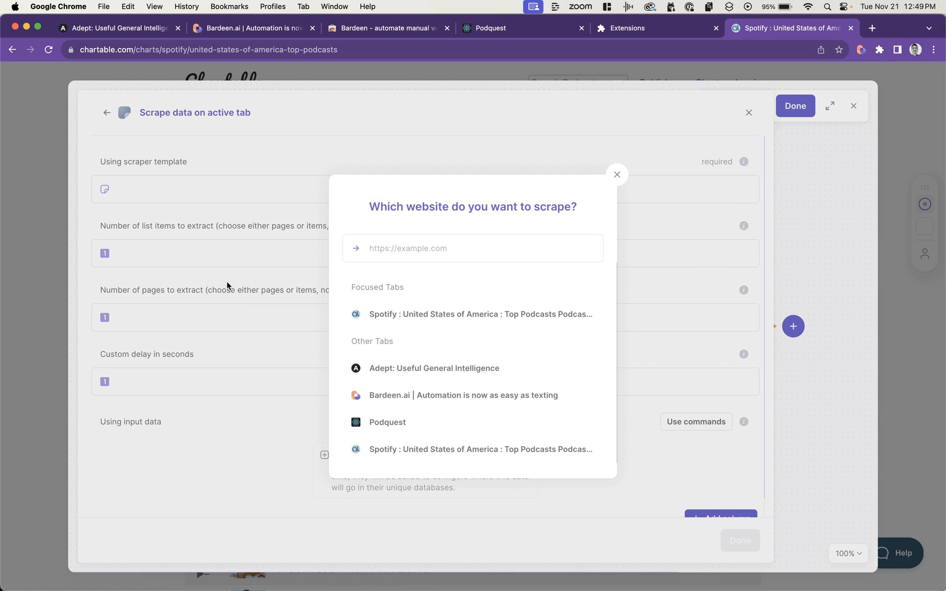
mouse_move(397, 324)
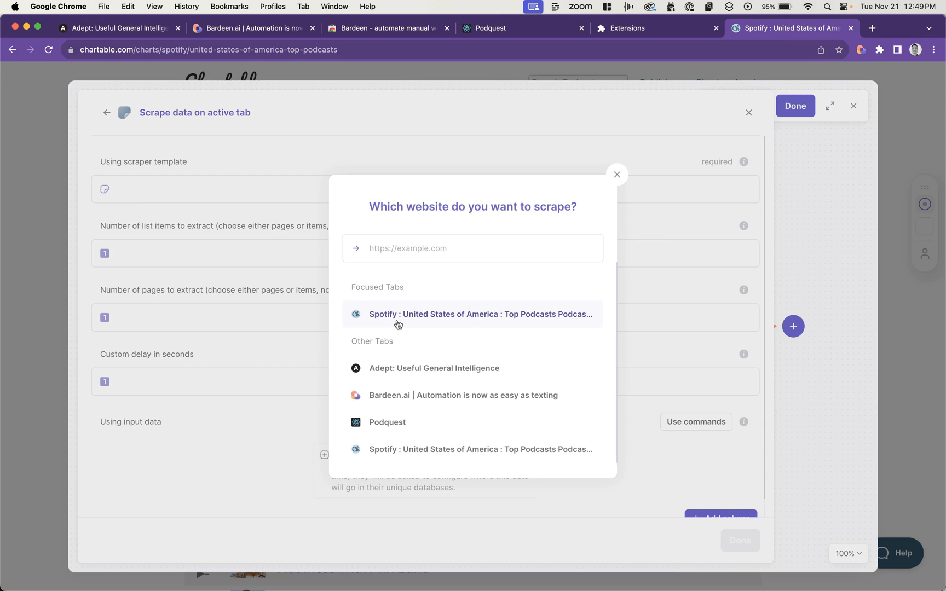
click(472, 314)
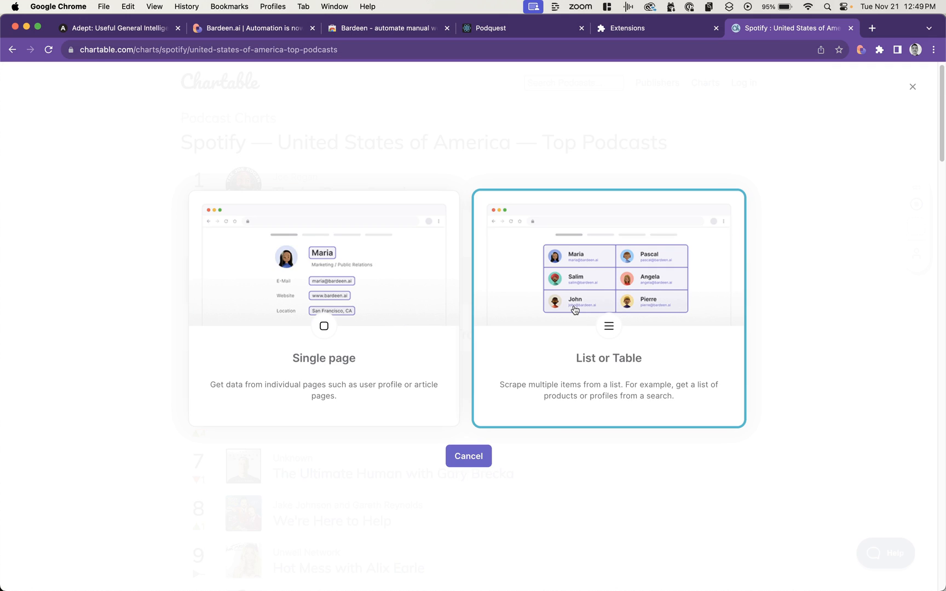
click(608, 308)
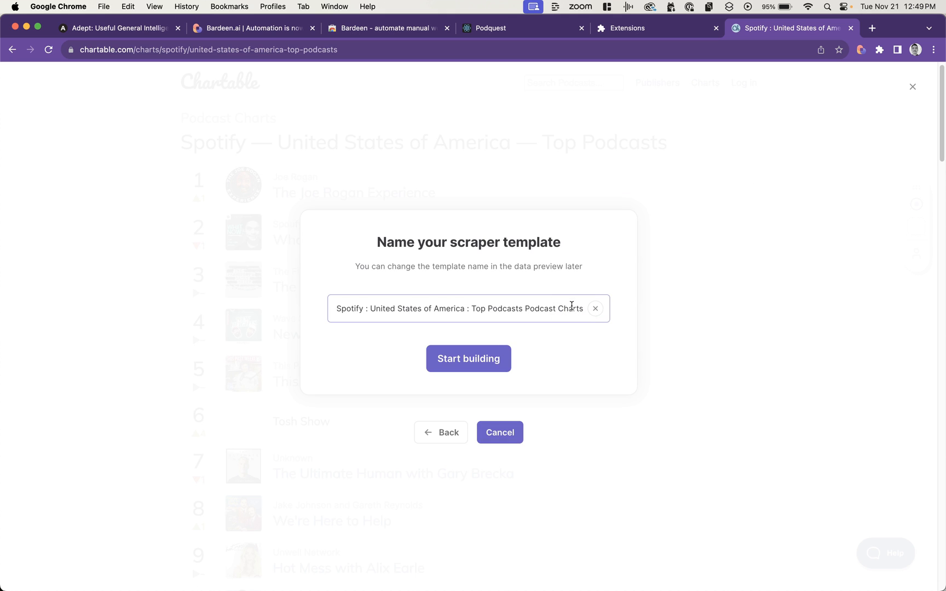
click(468, 358)
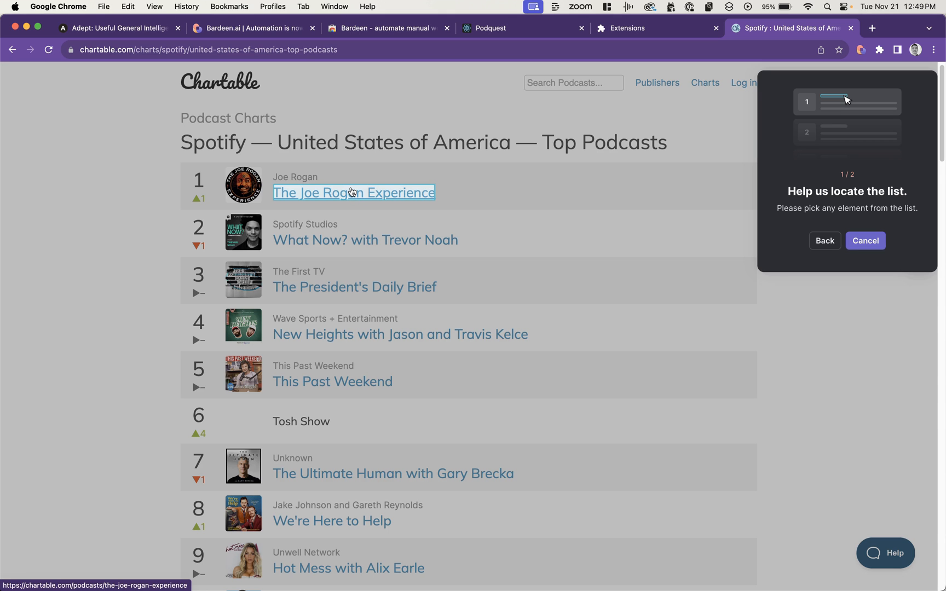
click(353, 193)
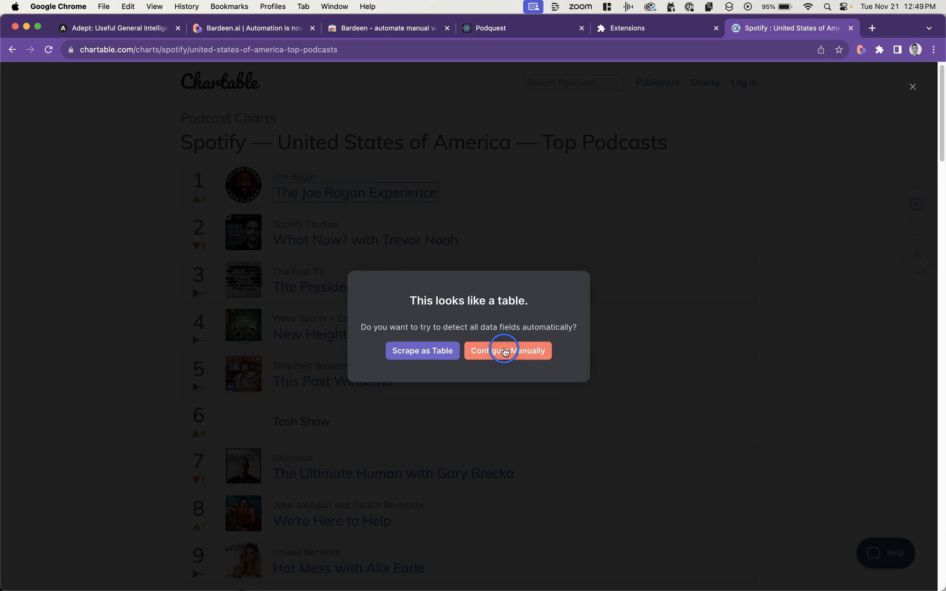
Set up fields manually without pagination, extracting the podcast title's text and link plus a click on it.
click(507, 350)
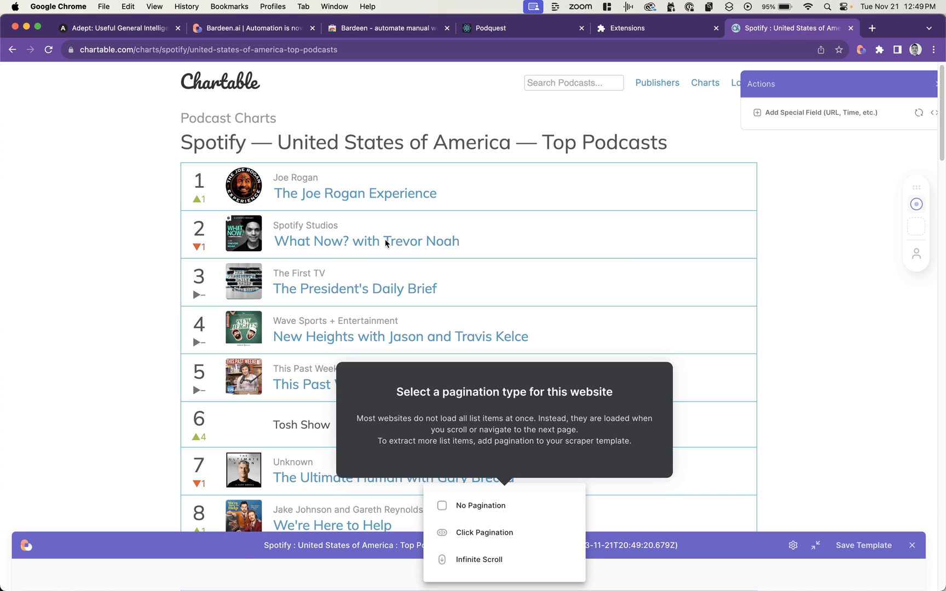
mouse_move(494, 513)
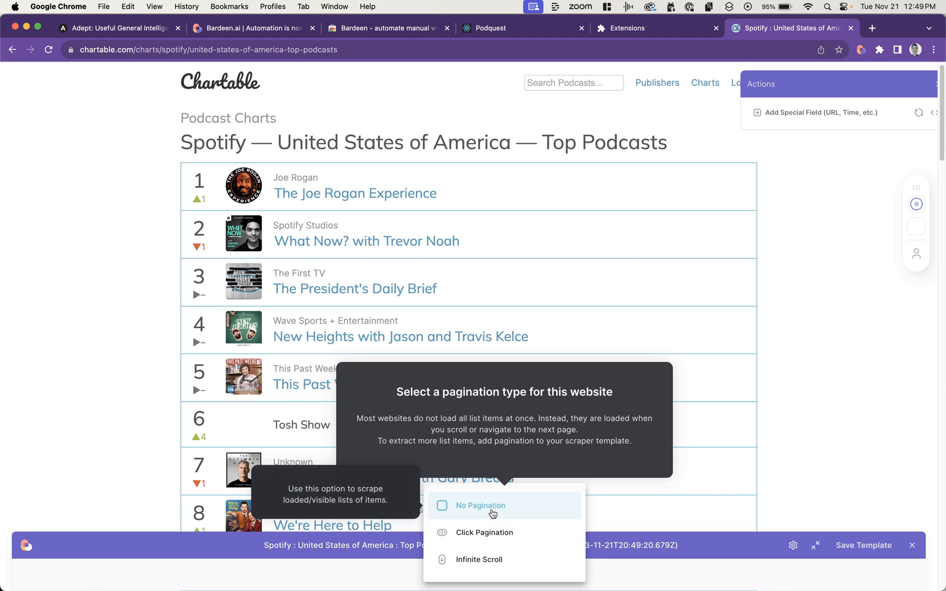
click(479, 505)
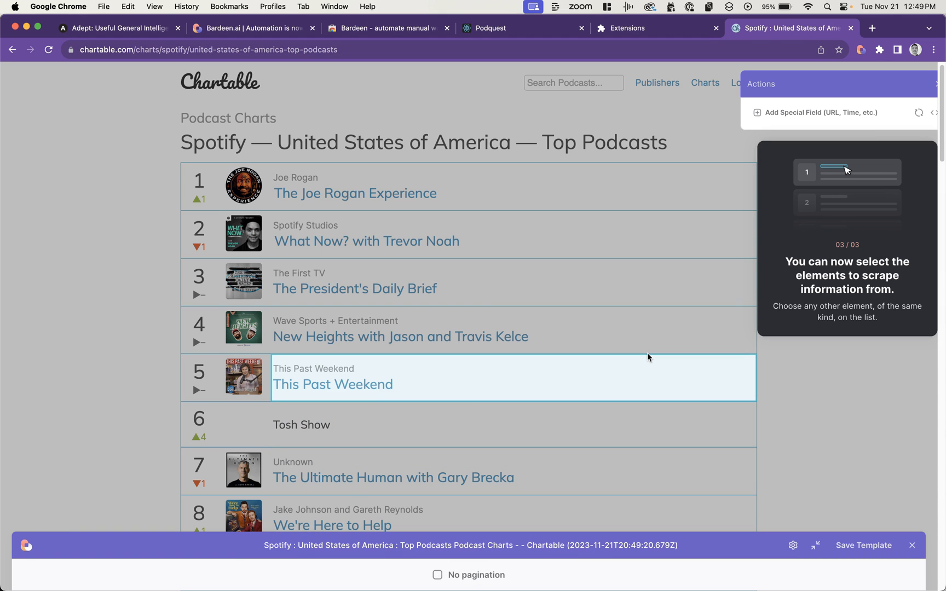
click(355, 193)
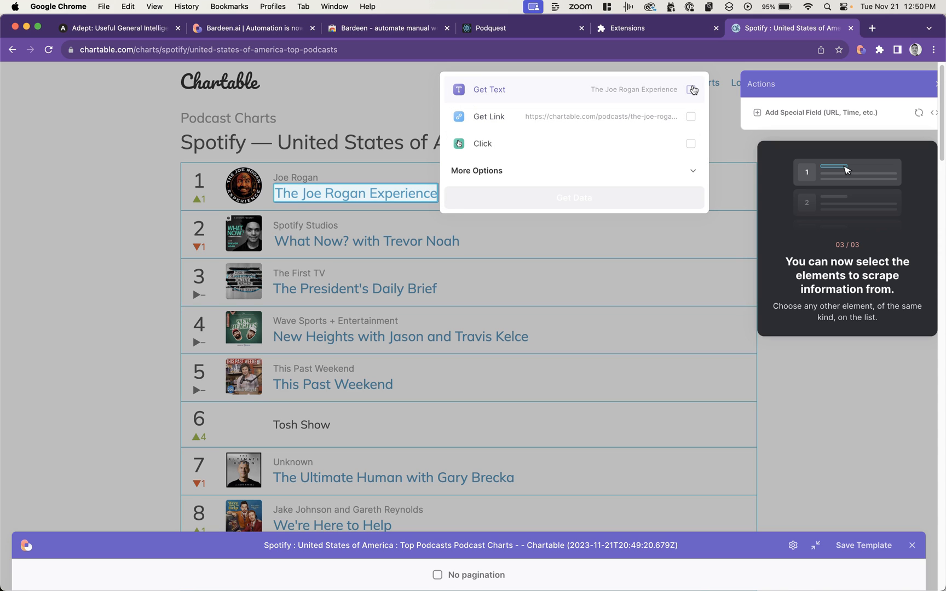
click(690, 89)
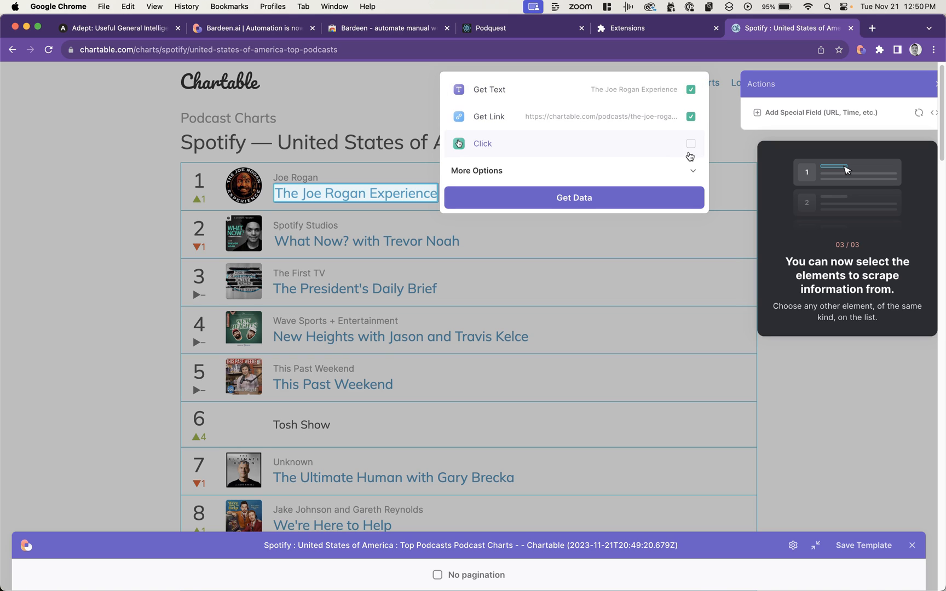
click(691, 143)
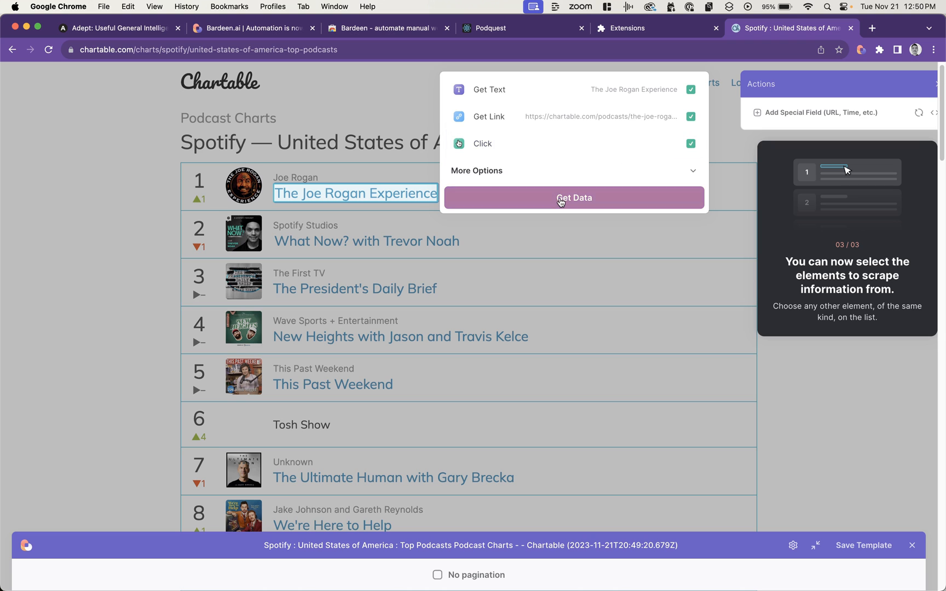
click(572, 198)
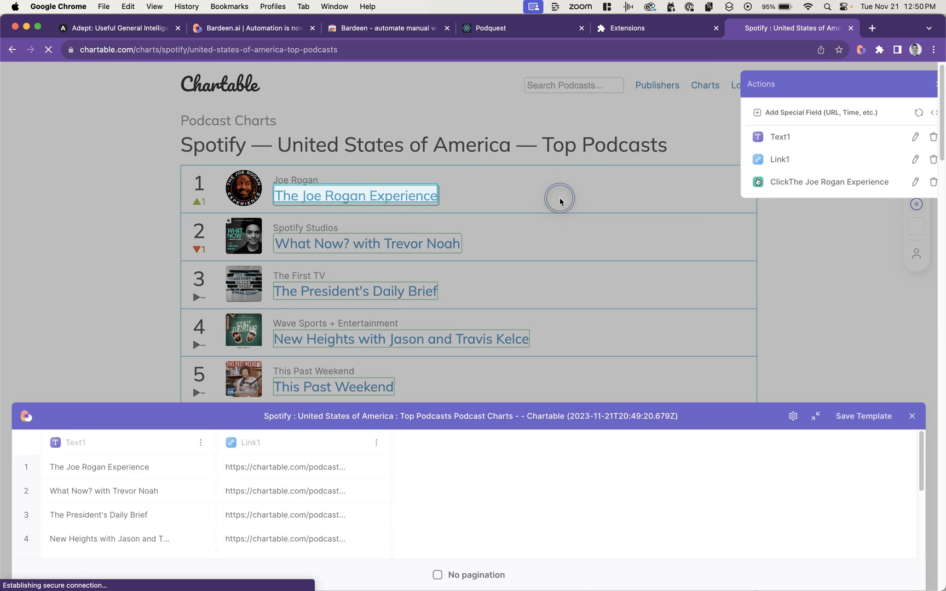
From The Joe Rogan Experience page, capture the first recent episode's text and link.
click(356, 195)
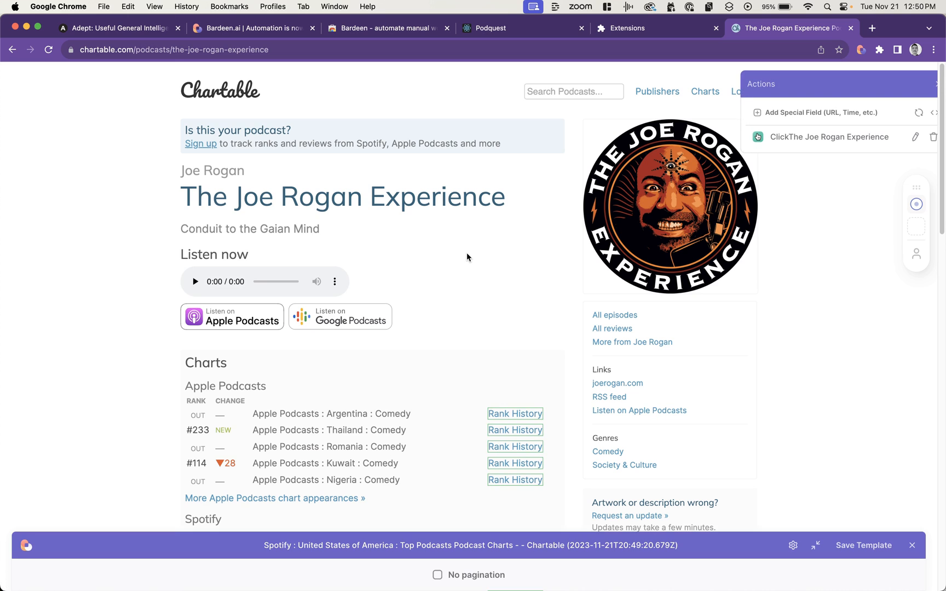
scroll(down, 3)
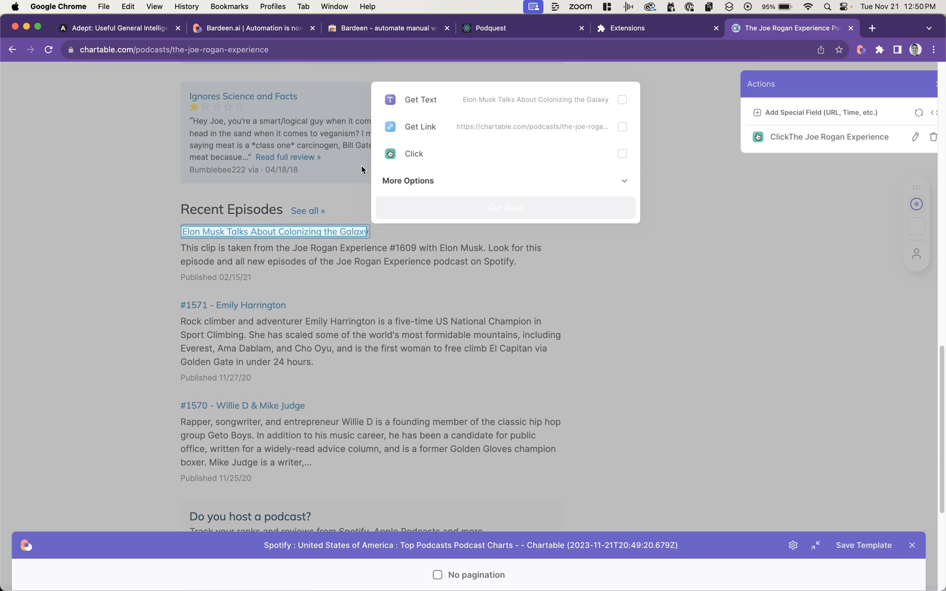
click(622, 127)
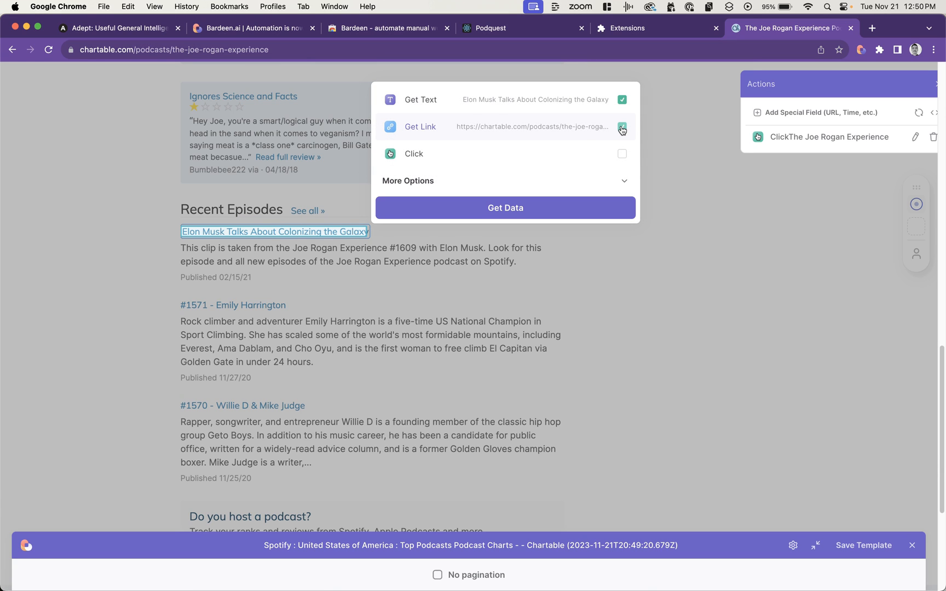
click(622, 127)
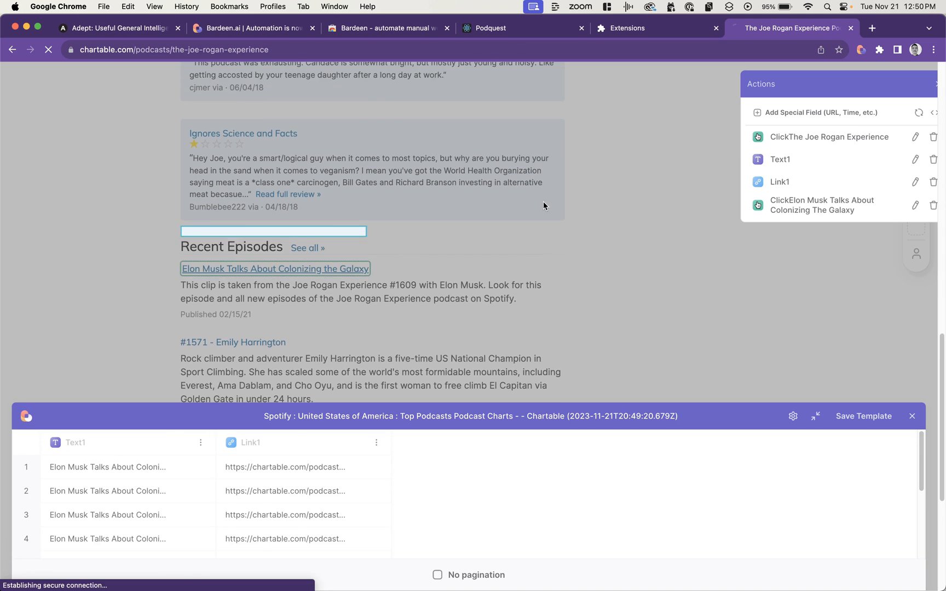
Open the Elon Musk episode page and add a Page Title special field.
click(275, 268)
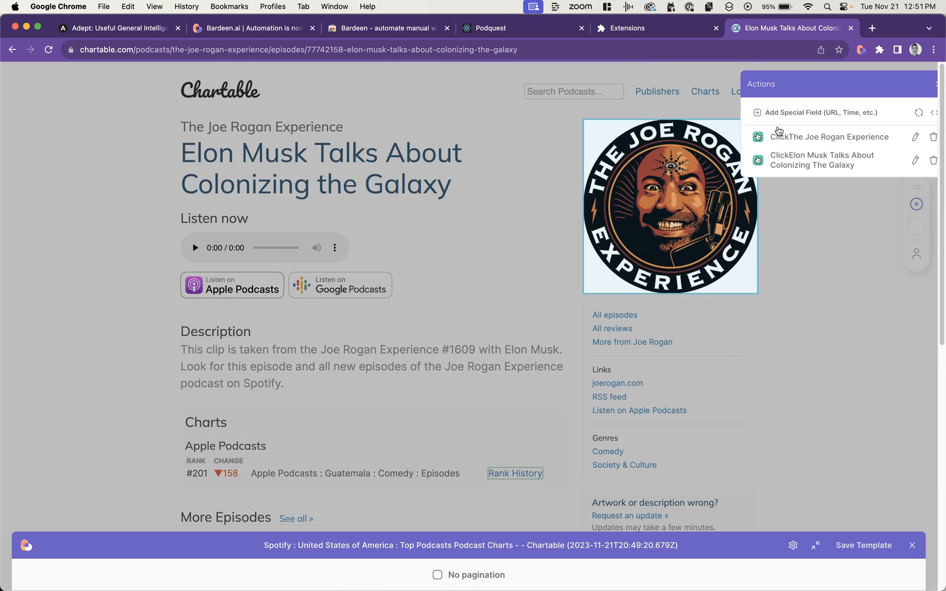
click(819, 112)
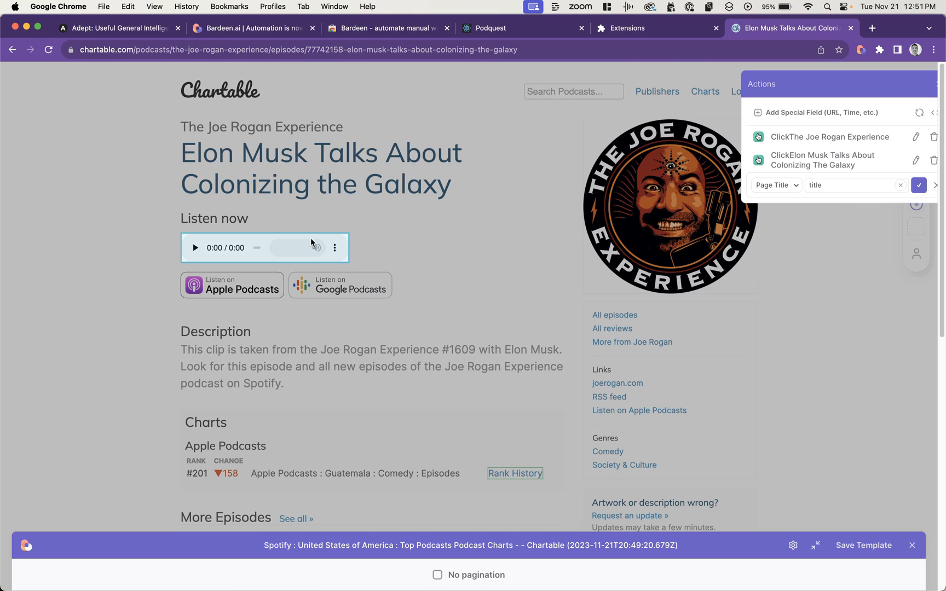
mouse_move(316, 247)
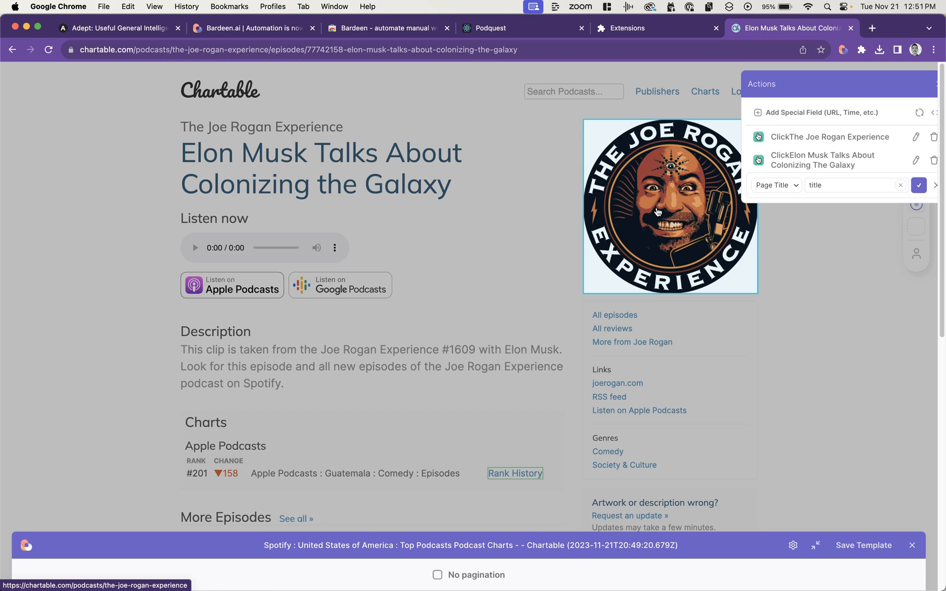
mouse_move(664, 220)
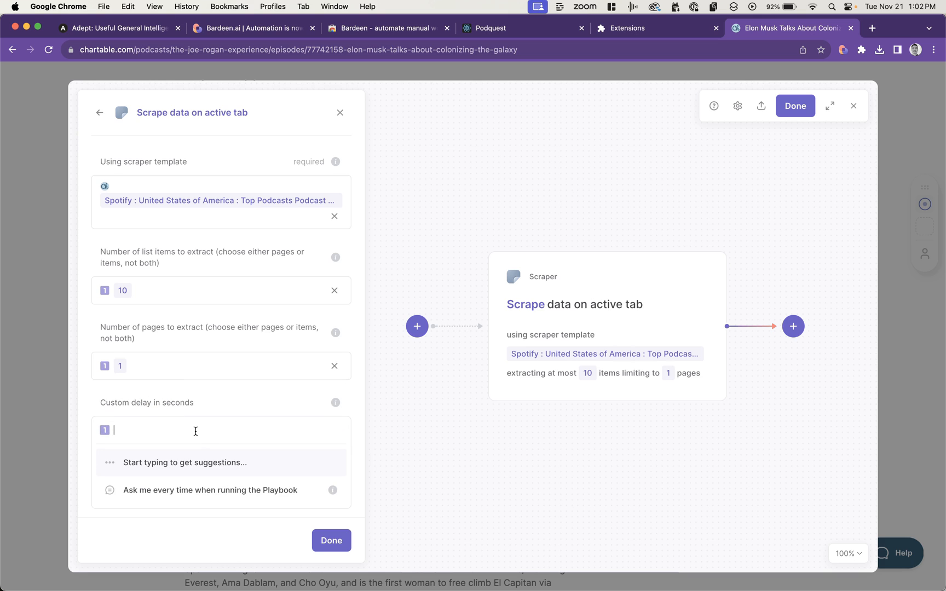
Finish the scrape step and save the playbook as Spotify Top Podcast Names and Most Recent Episodes.
click(795, 105)
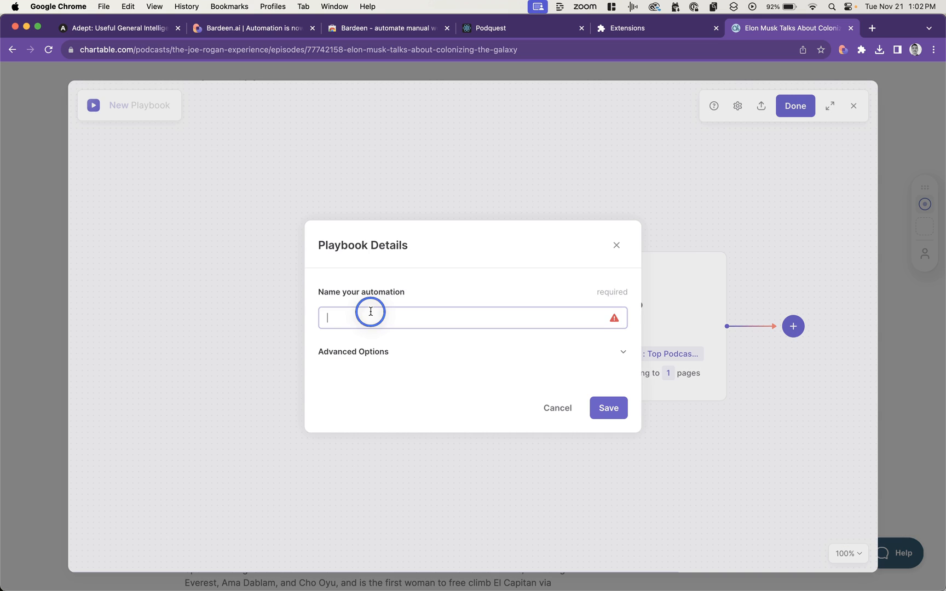
click(608, 407)
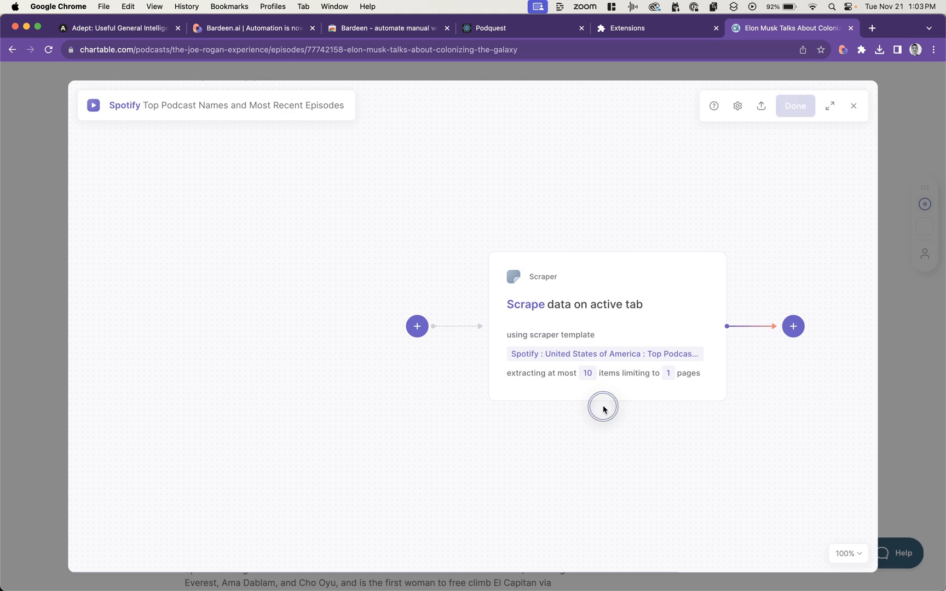
click(795, 106)
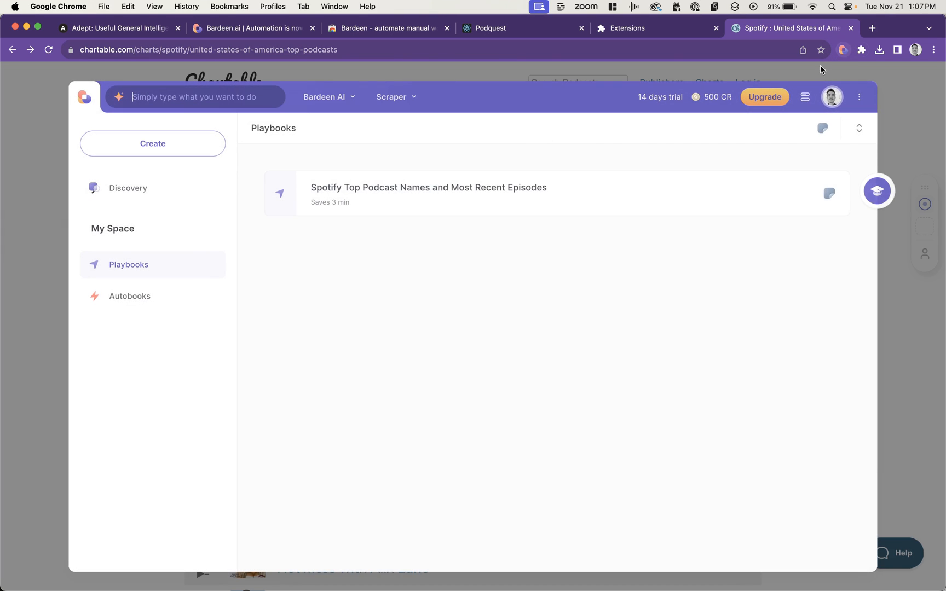
Run the saved podcast playbook with progress hidden, then review and close its details card.
click(428, 193)
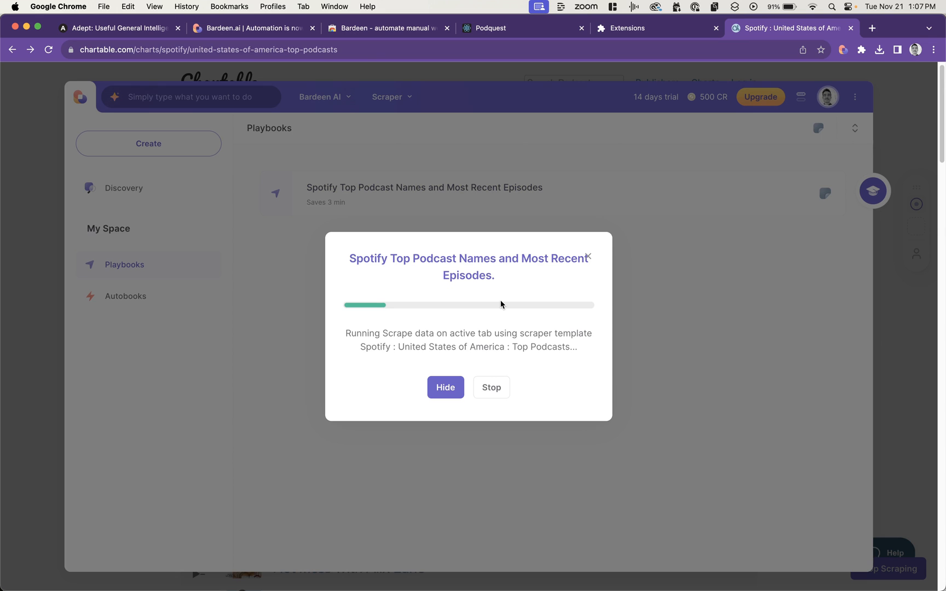
click(446, 388)
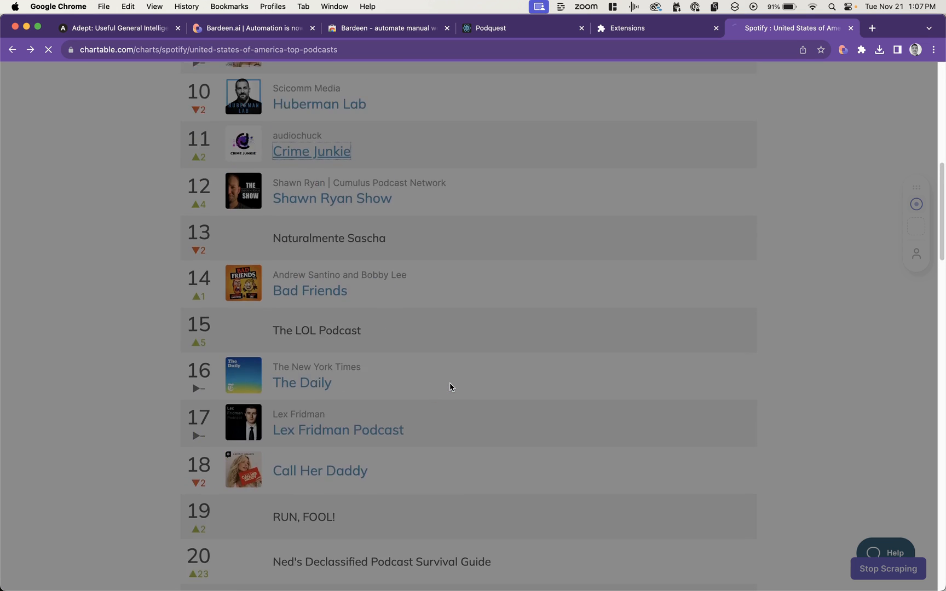
scroll(down, 3)
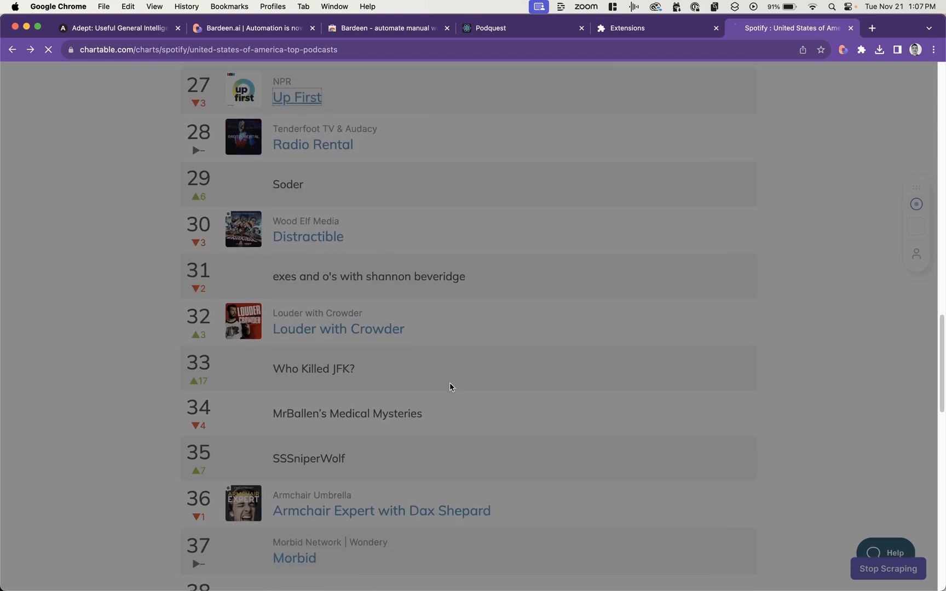
scroll(down, 3)
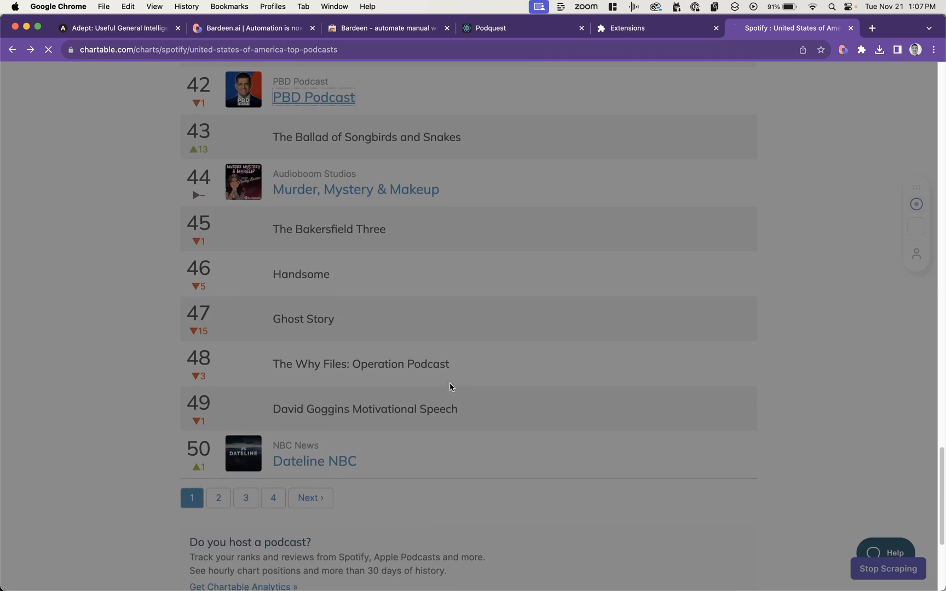
click(314, 461)
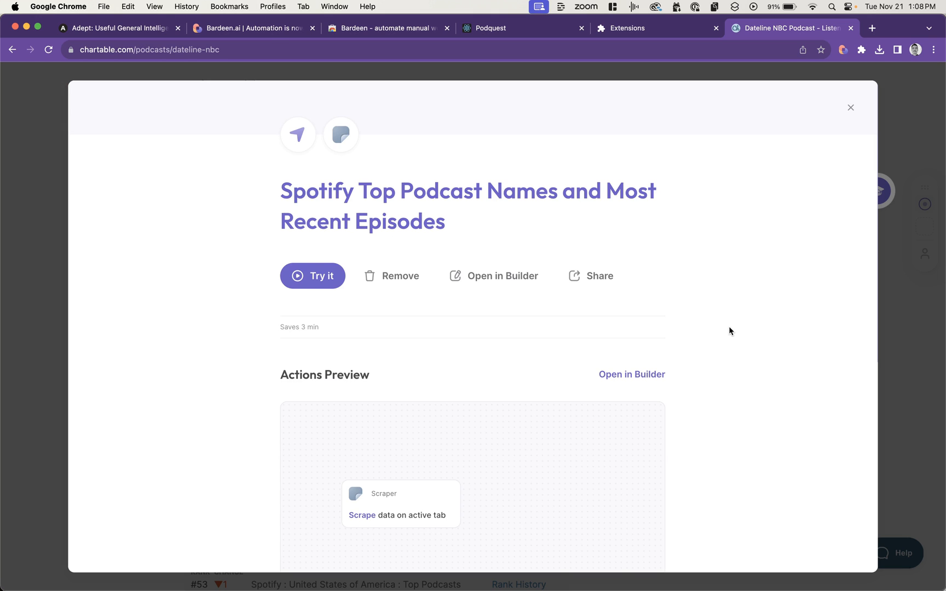
scroll(down, 3)
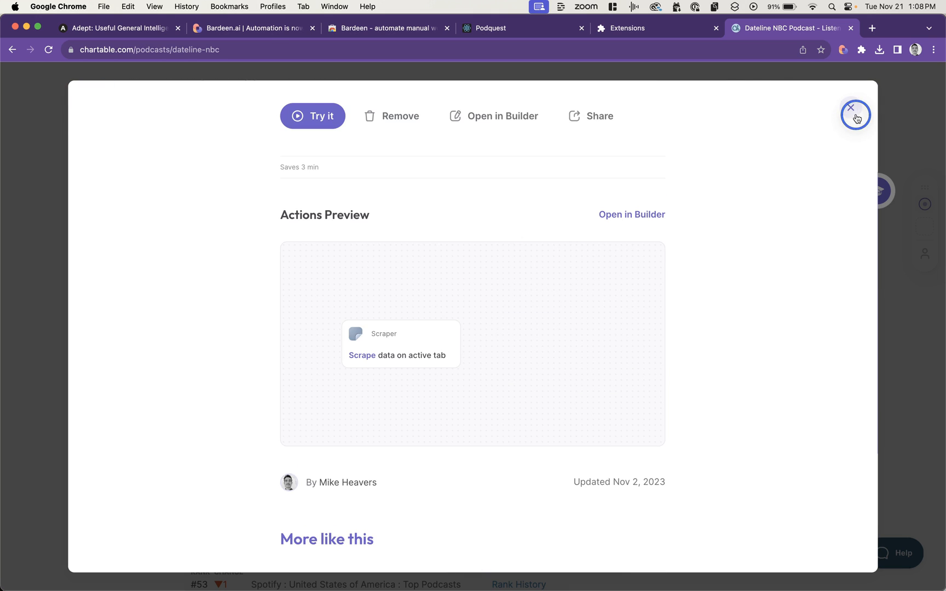
click(855, 115)
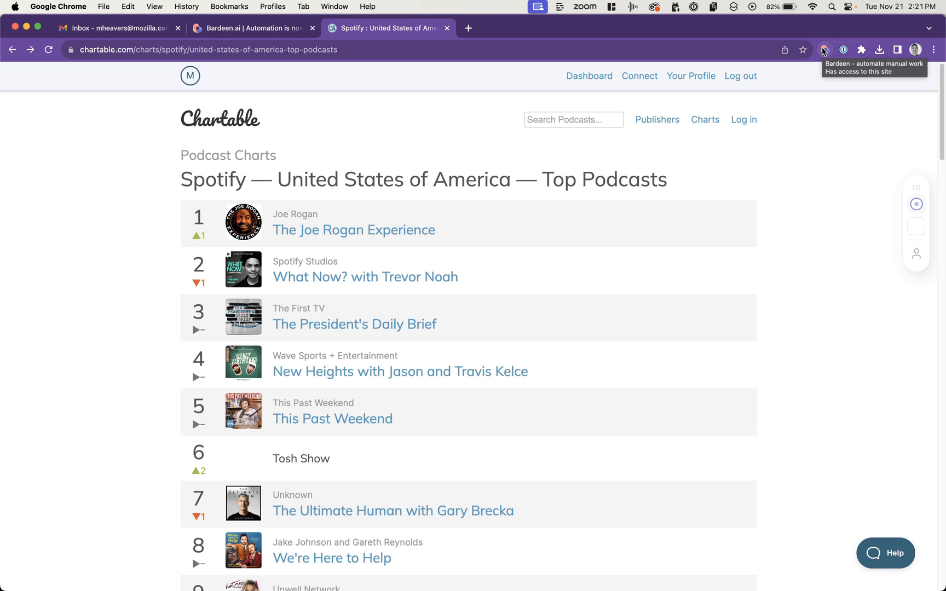
Run the Top Podcasts playbook and open its downloaded 10-row table.csv of names and links in Numbers.
click(823, 49)
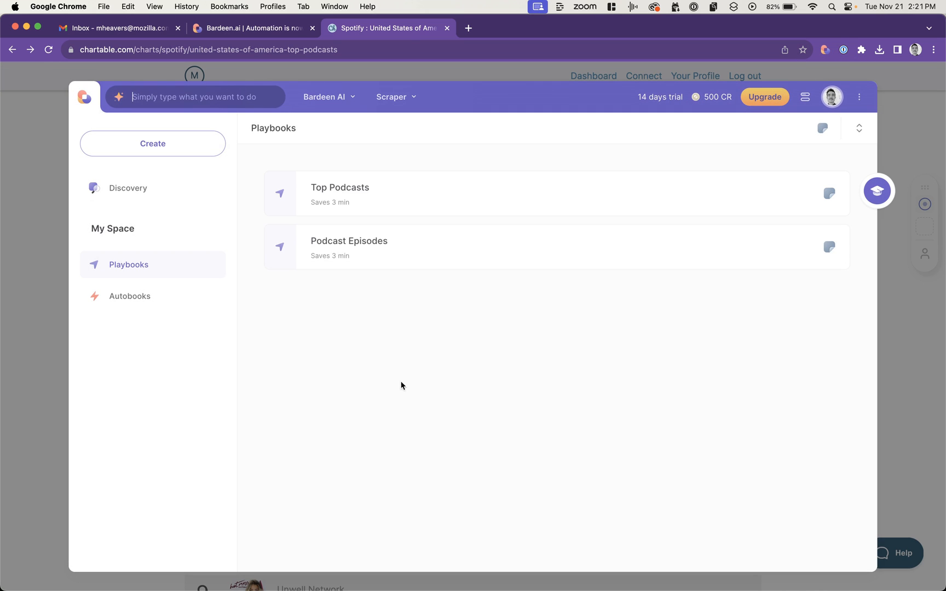
mouse_move(334, 171)
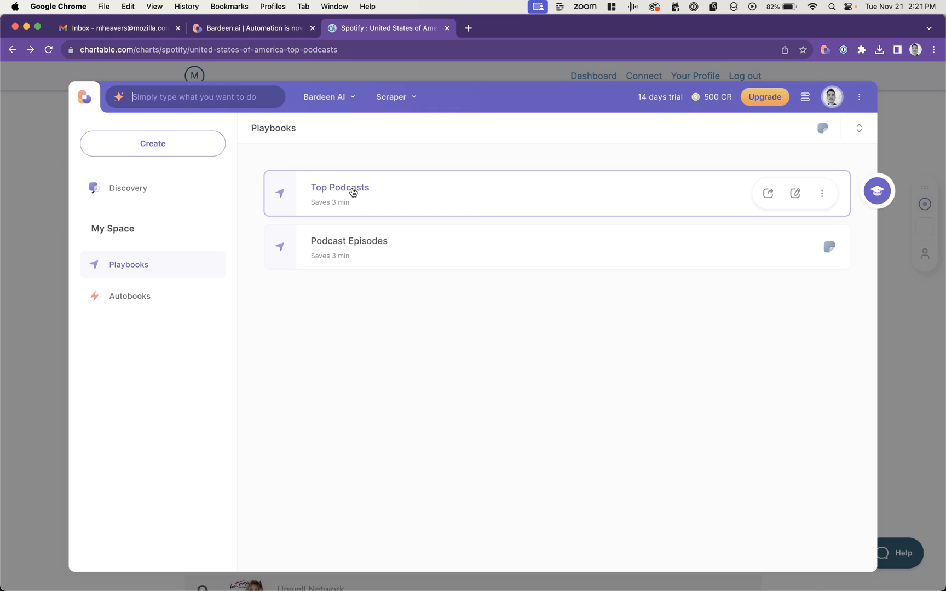
click(339, 187)
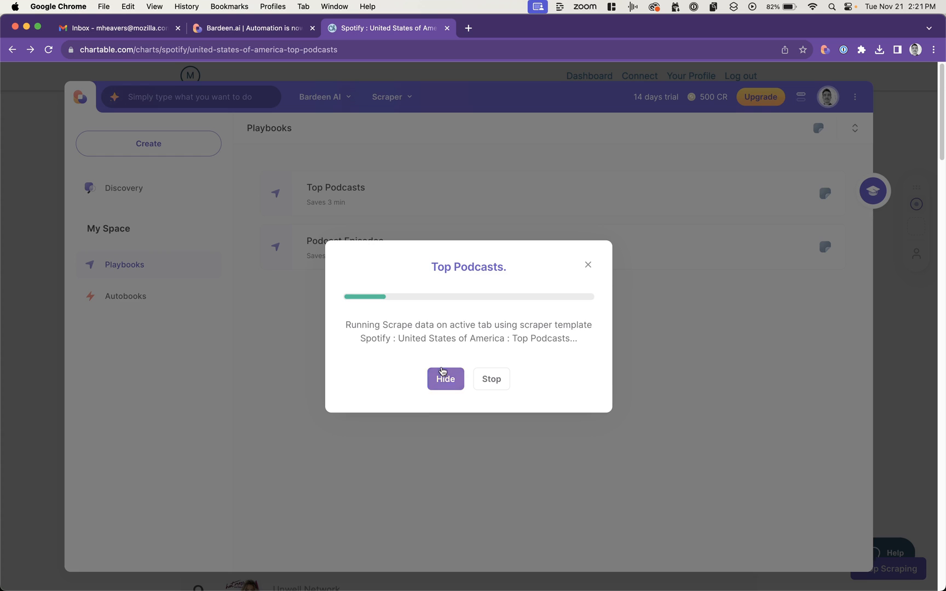
click(446, 378)
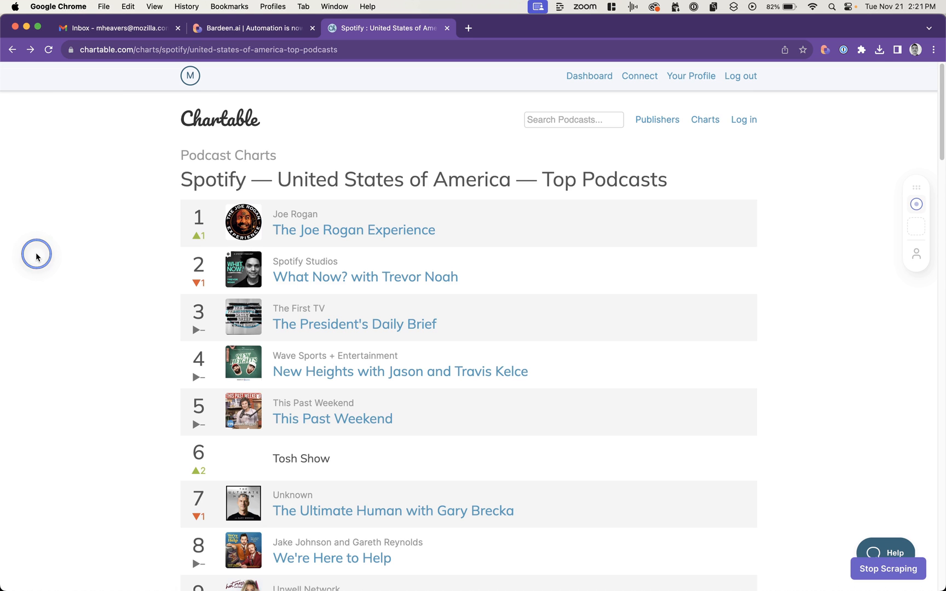
scroll(down, 3)
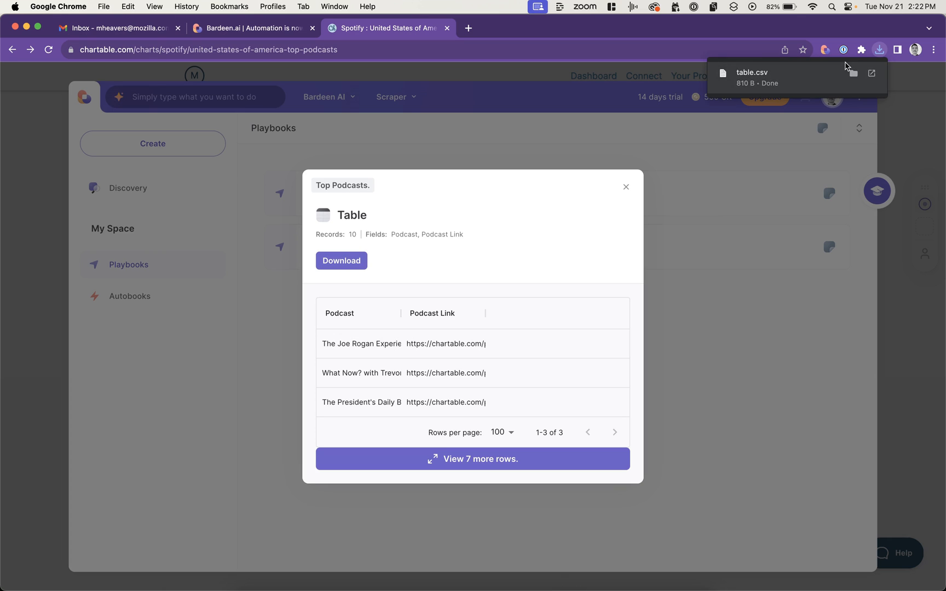
click(879, 49)
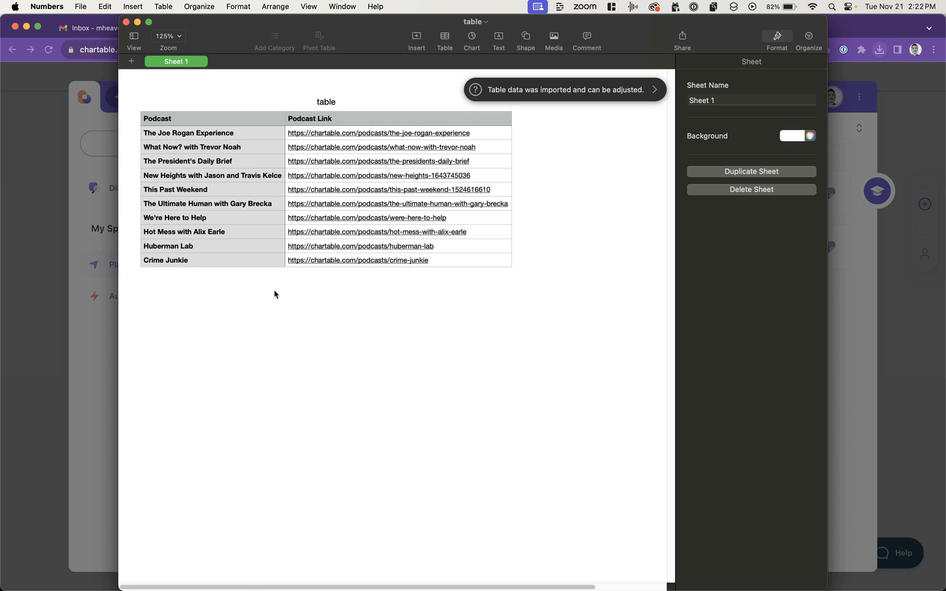
click(189, 133)
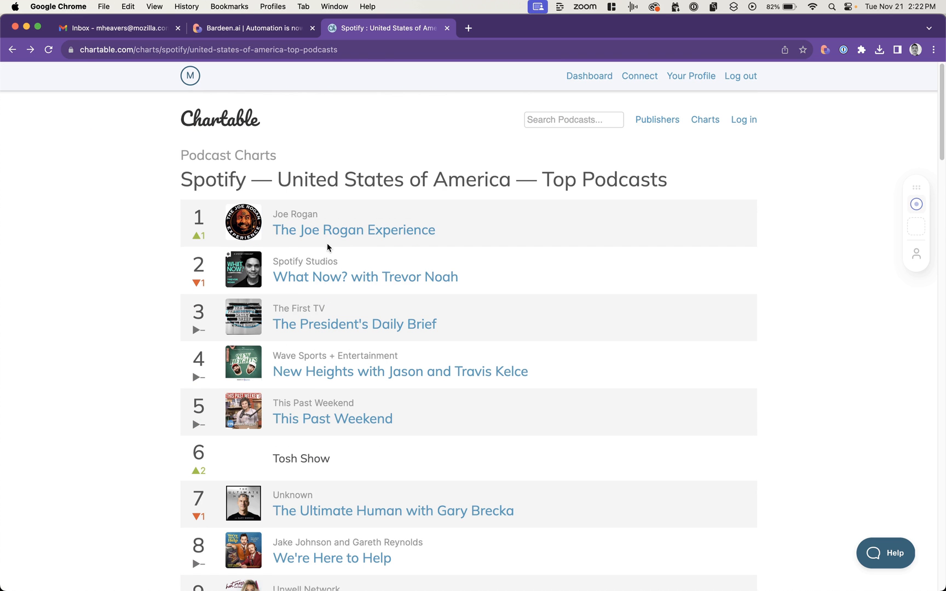
Run the Podcast Episodes playbook and download its 4-row table of Joe Rogan episode titles and links.
click(352, 230)
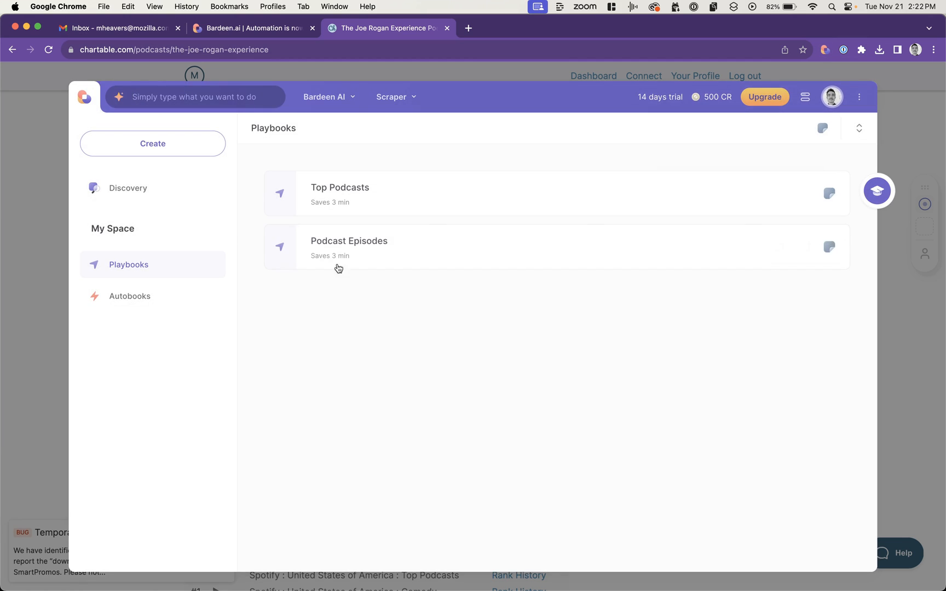
click(348, 246)
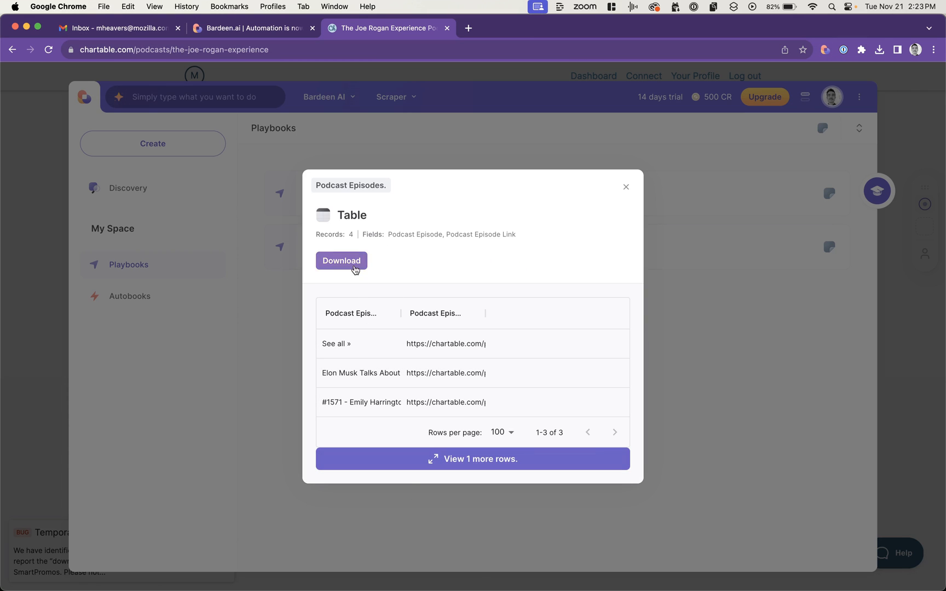
click(341, 260)
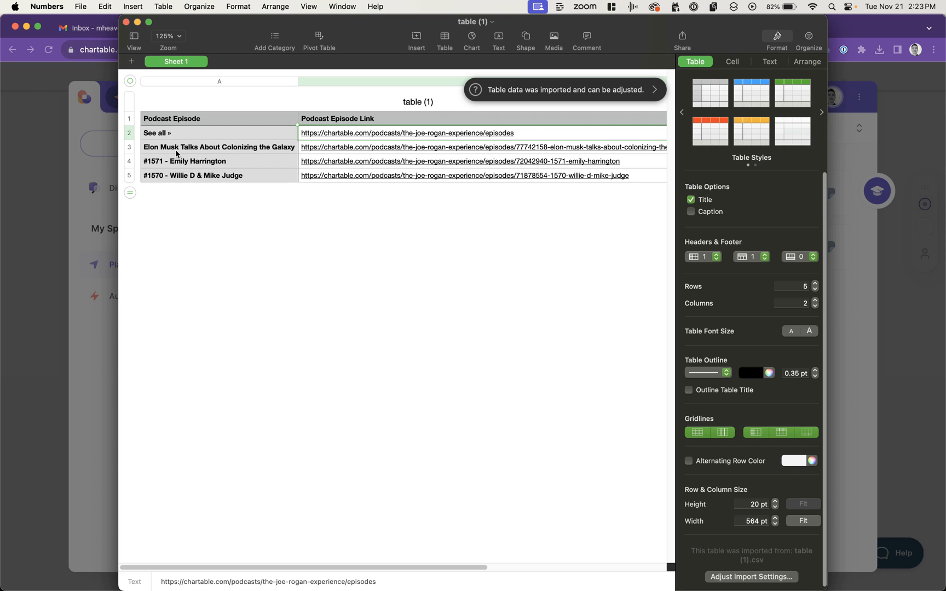
mouse_move(190, 133)
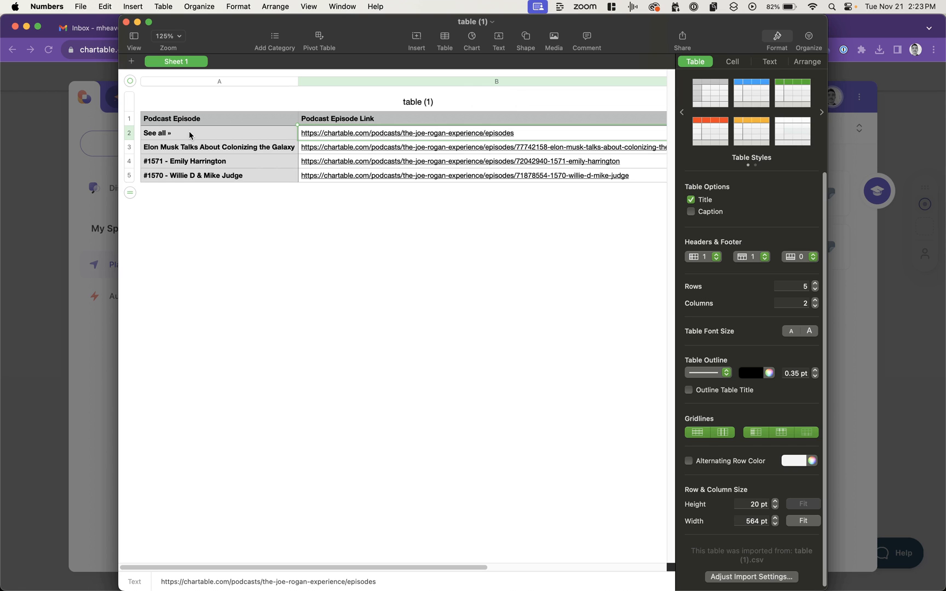
mouse_move(196, 133)
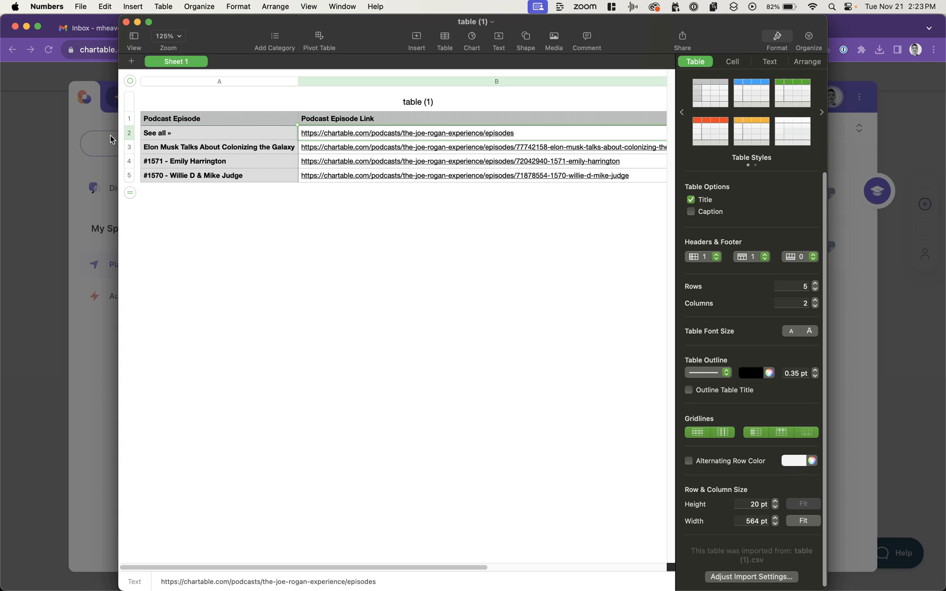
mouse_move(93, 136)
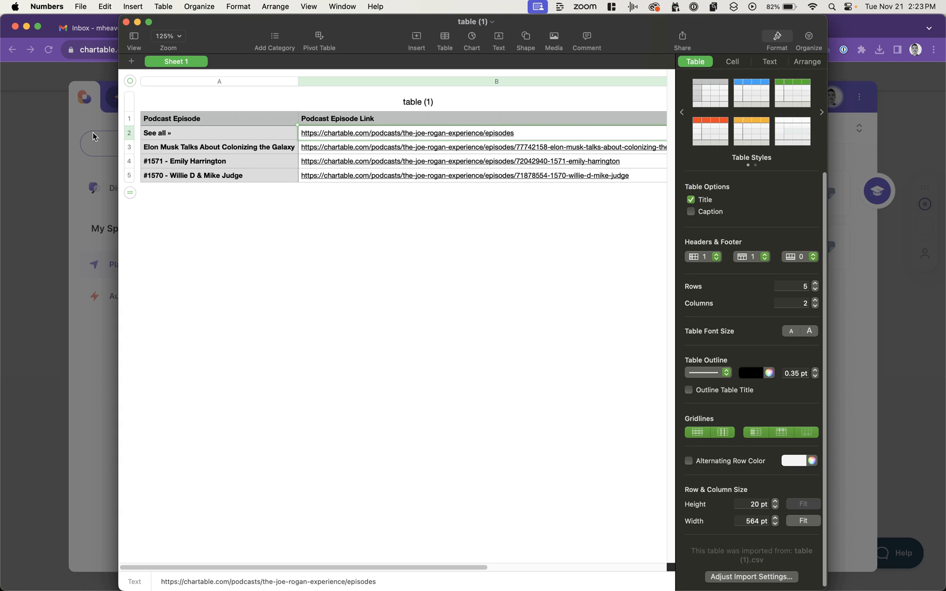